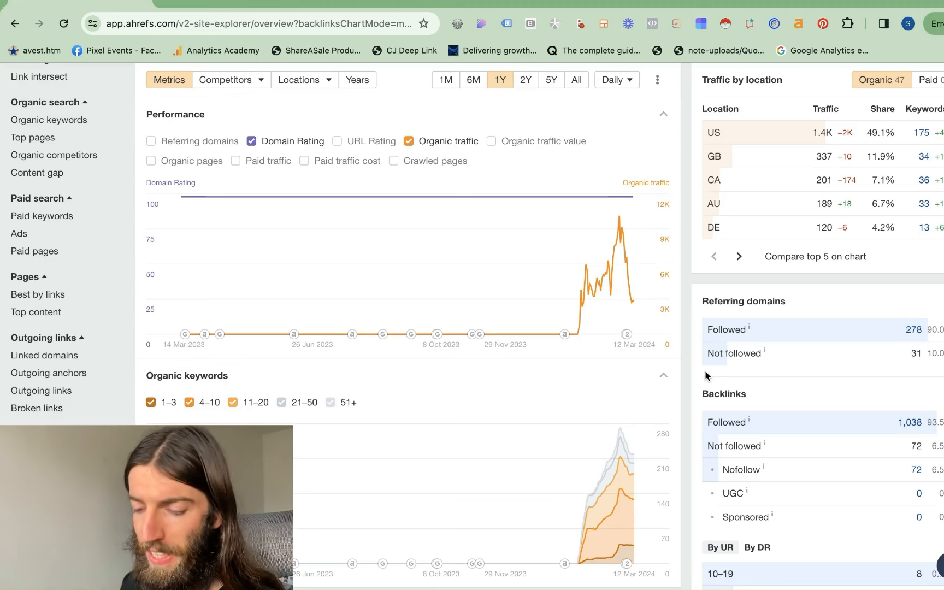
mouse_move(646, 376)
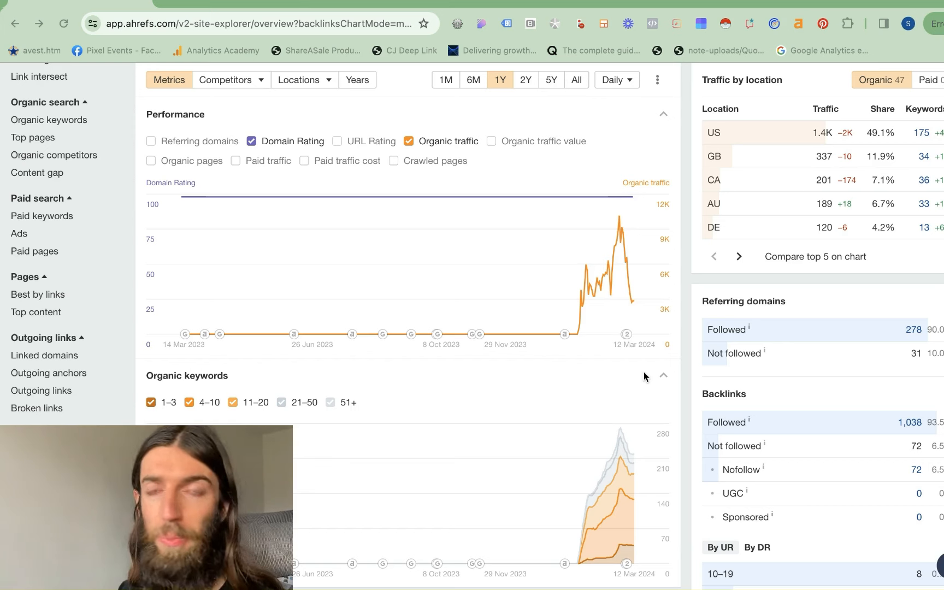
Step: Switch to seojesus.com and browse the Ranking Revelations newsletter page
left_click(241, 23)
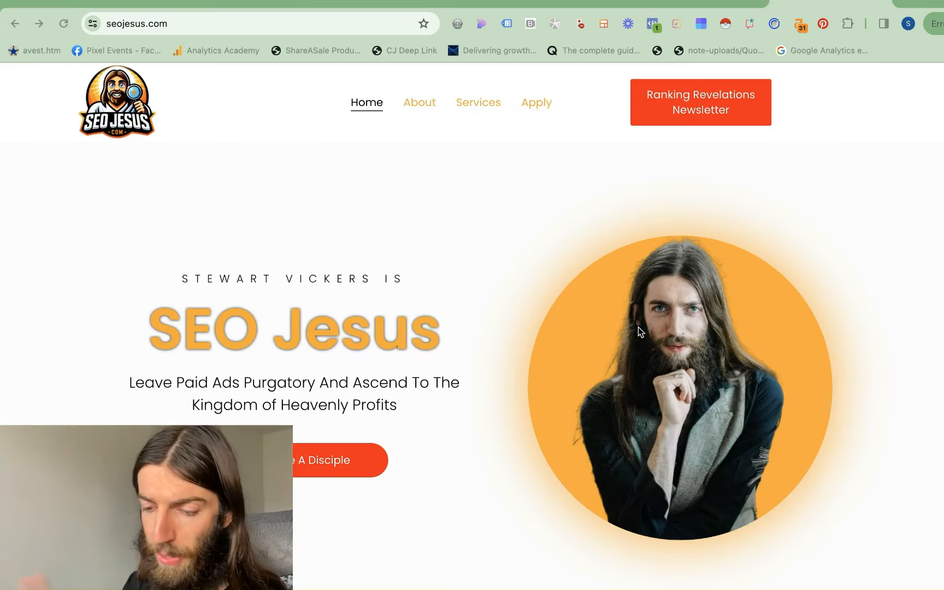
mouse_move(169, 71)
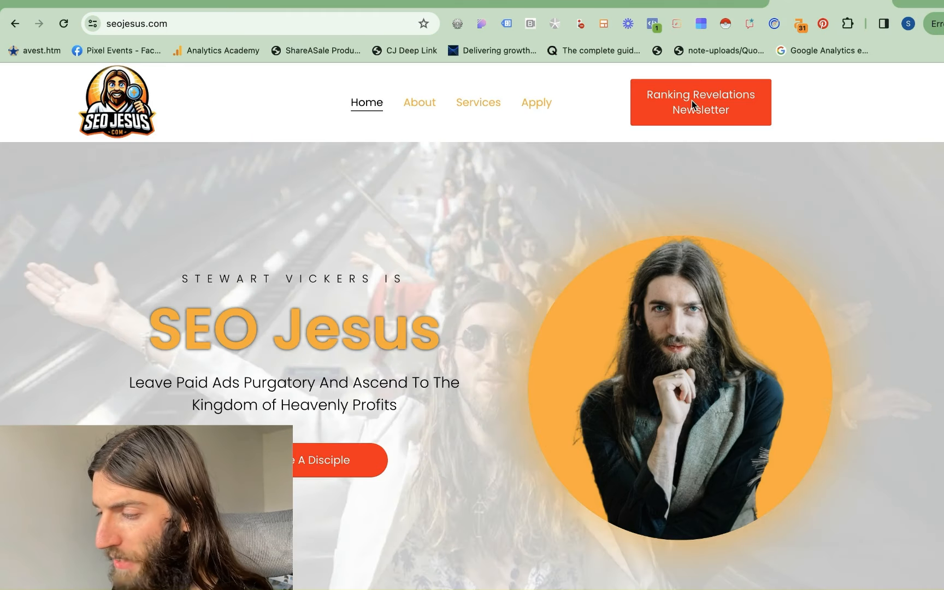
left_click(701, 102)
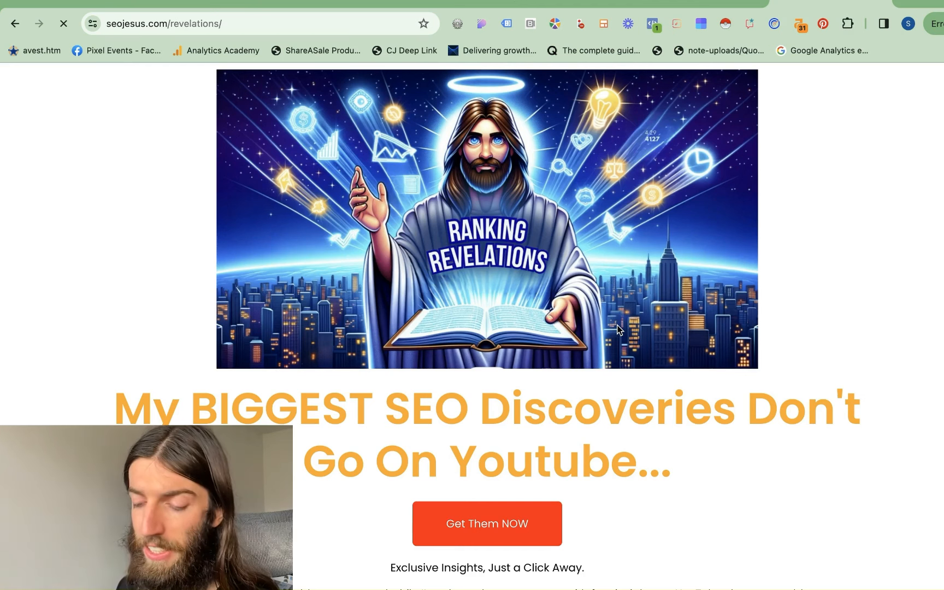
scroll("down", 3)
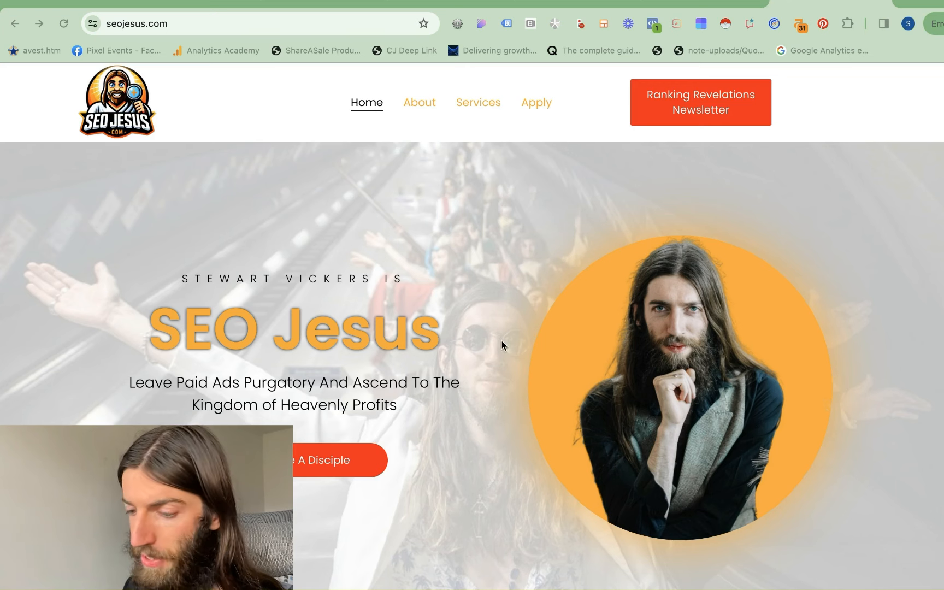
Step: Look through the Apply subscription plans page, then open The Disciples membership page
left_click(536, 102)
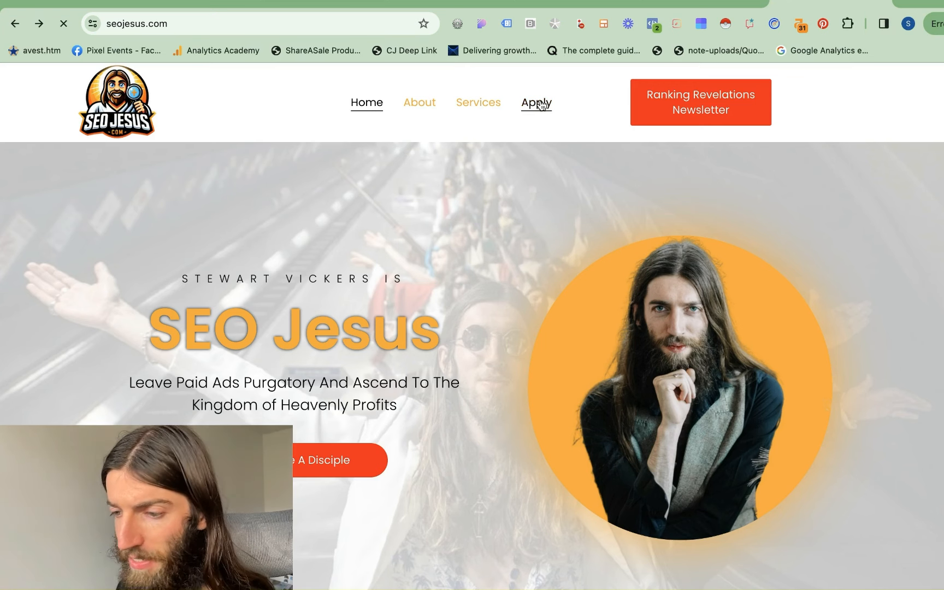
left_click(535, 102)
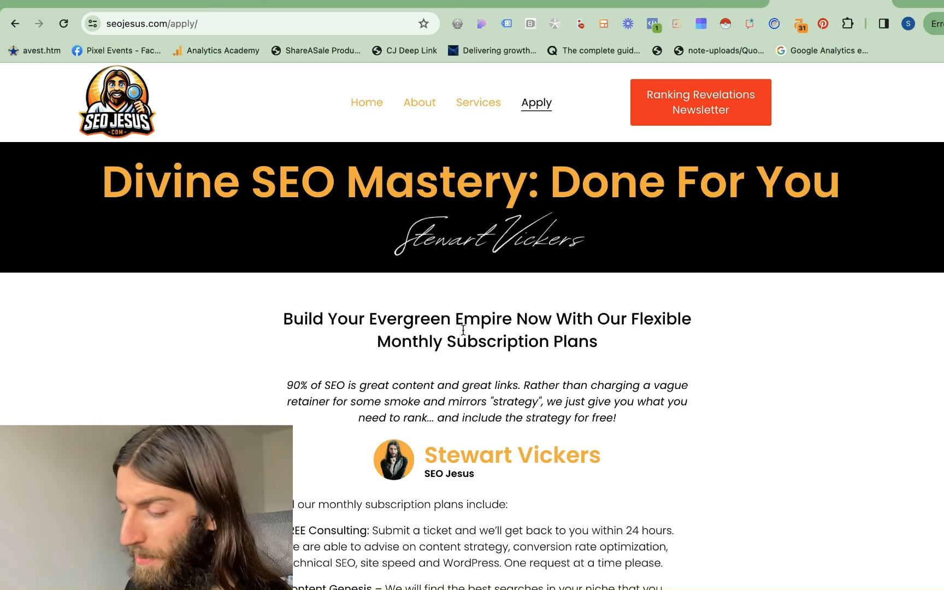
scroll("down", 3)
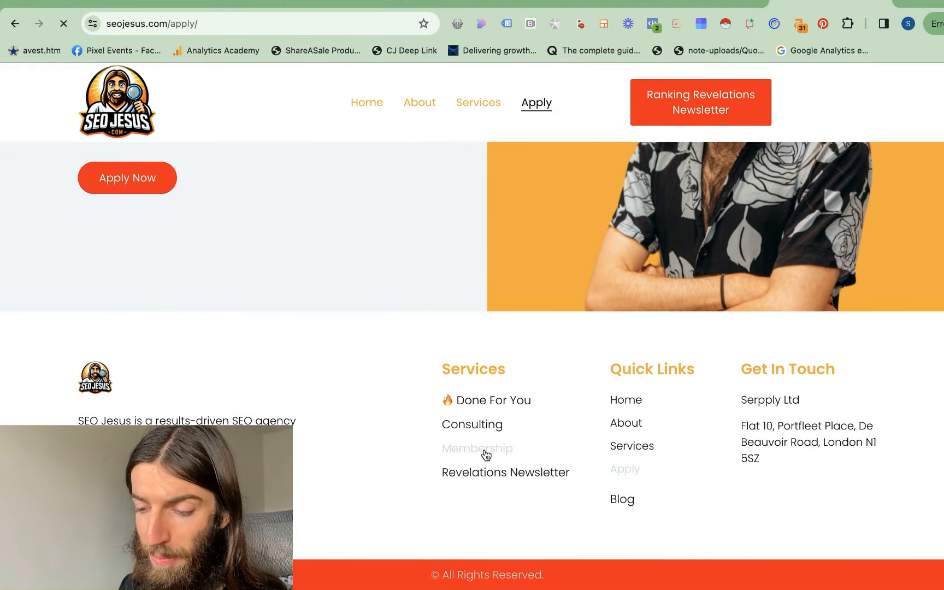
left_click(477, 449)
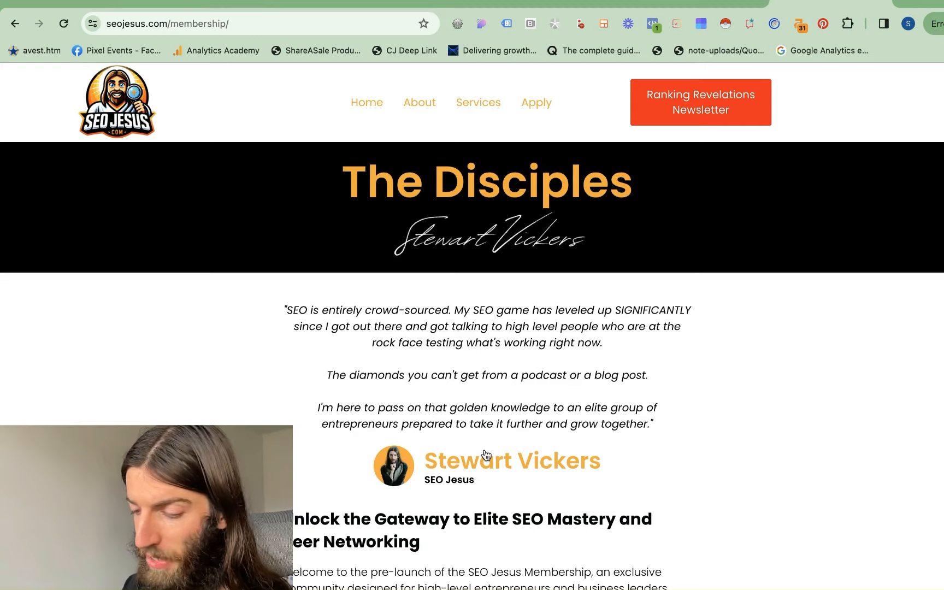
scroll("down", 3)
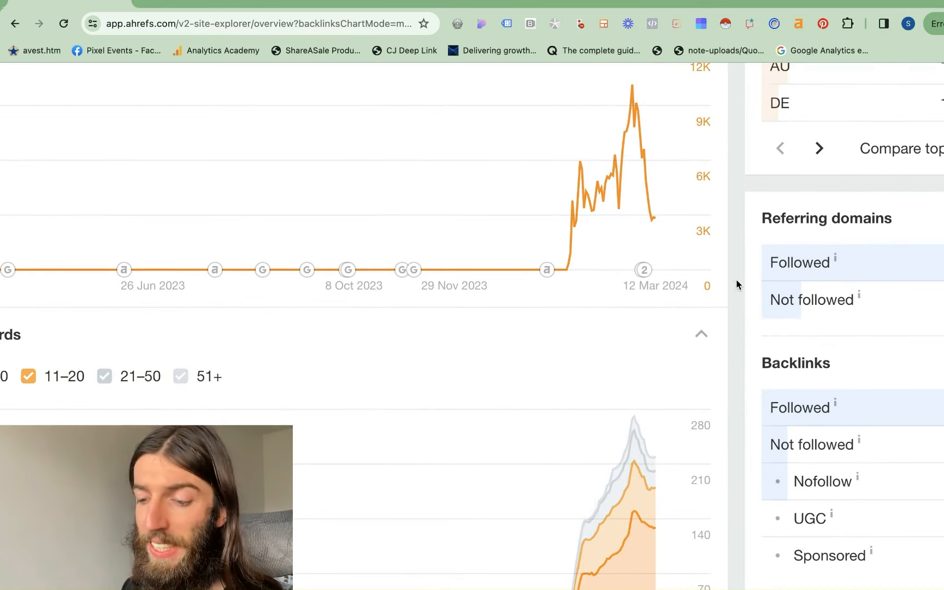
scroll("down", 3)
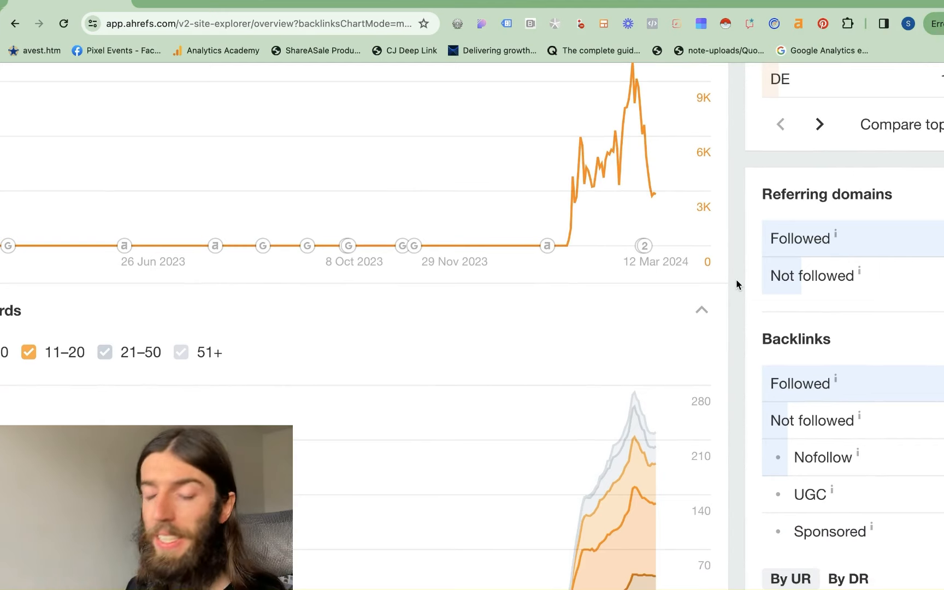
scroll("down", 3)
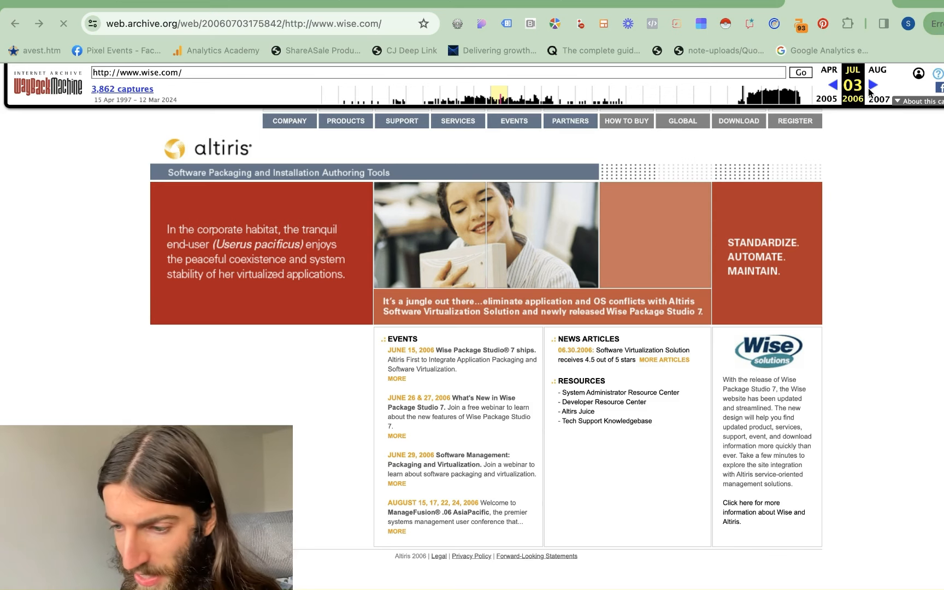
mouse_move(273, 150)
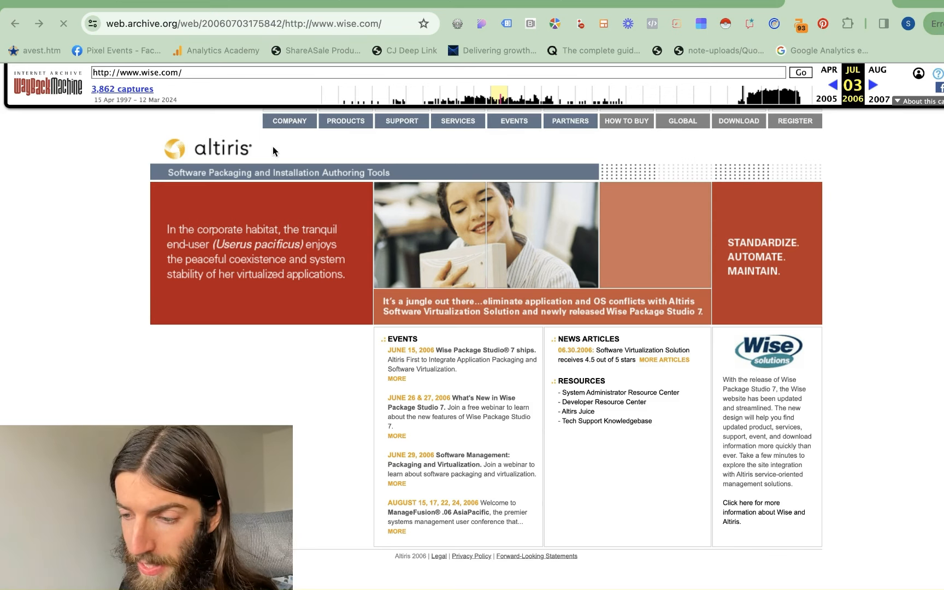
mouse_move(933, 394)
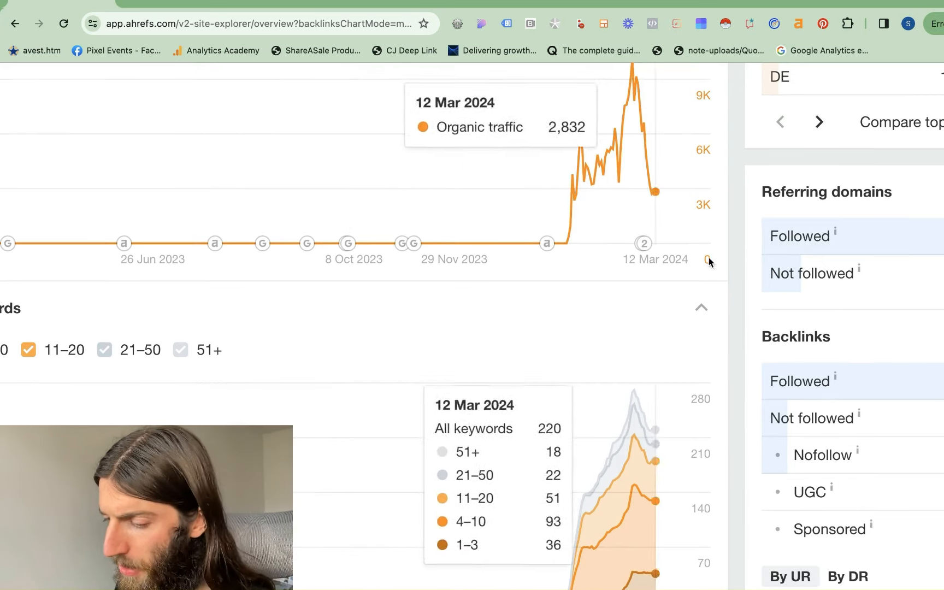
mouse_move(728, 259)
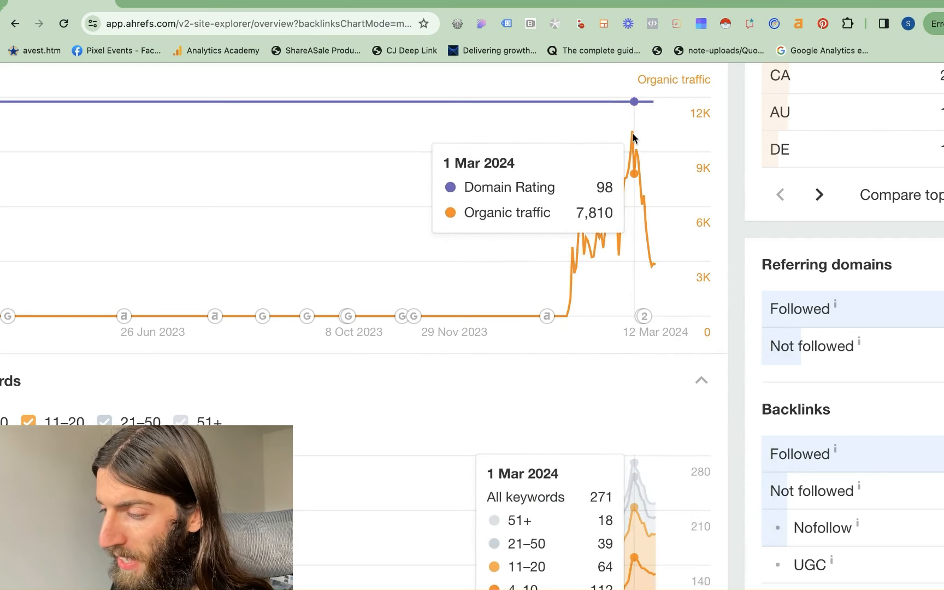
mouse_move(632, 130)
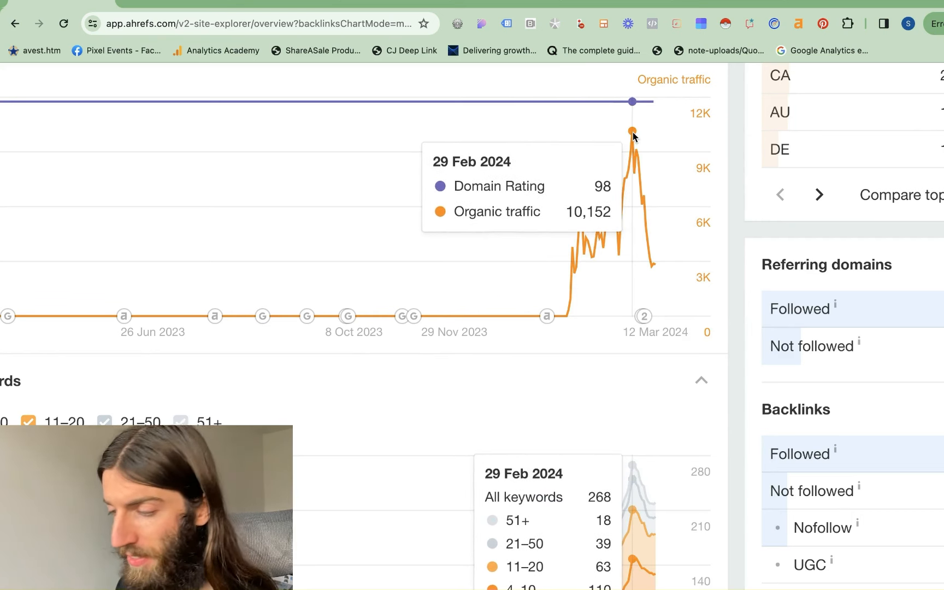
mouse_move(656, 235)
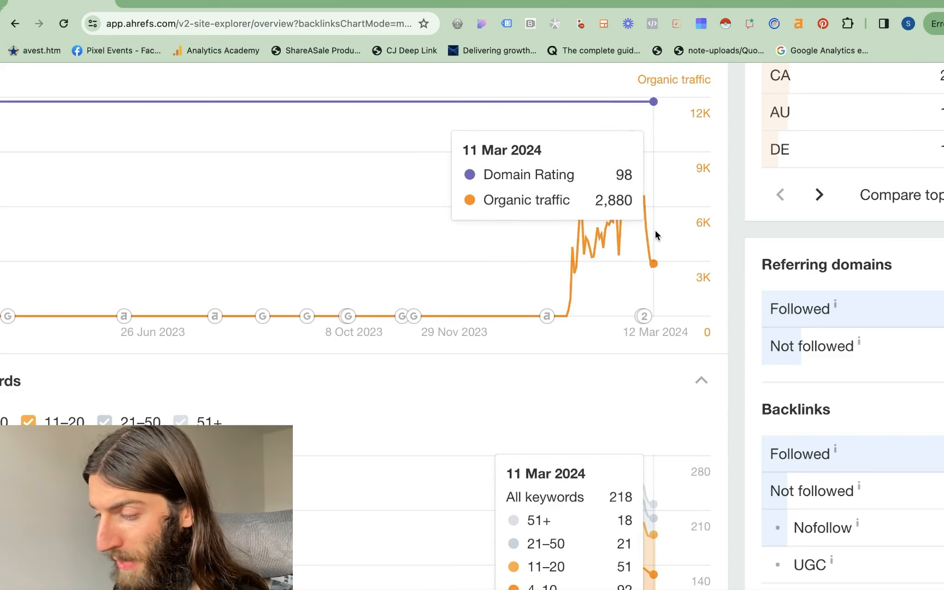
mouse_move(641, 205)
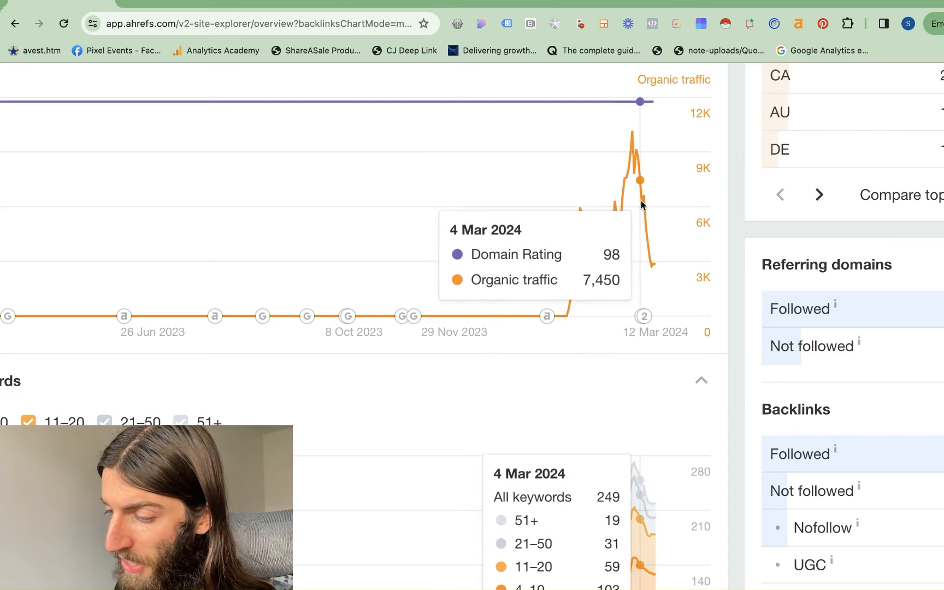
mouse_move(645, 199)
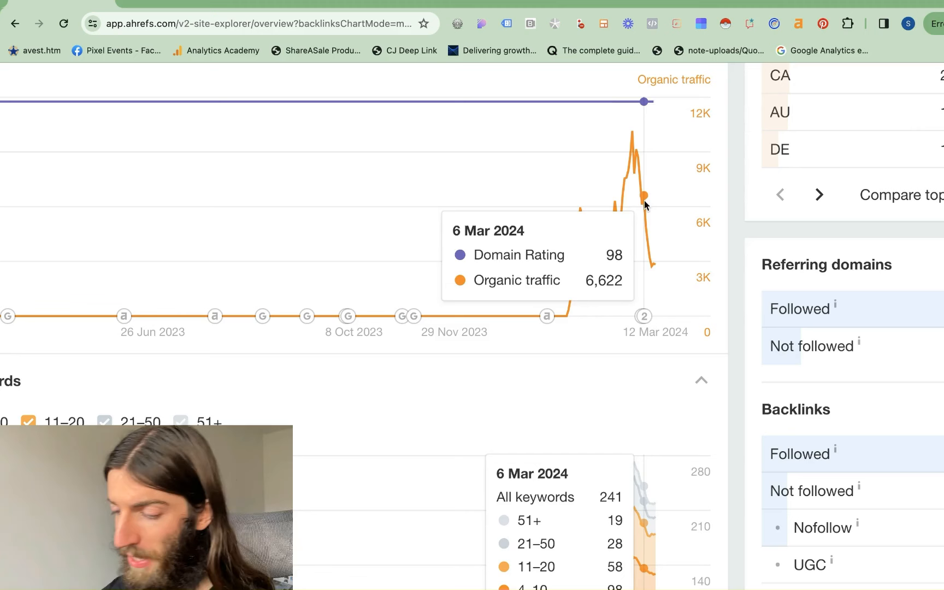
mouse_move(524, 356)
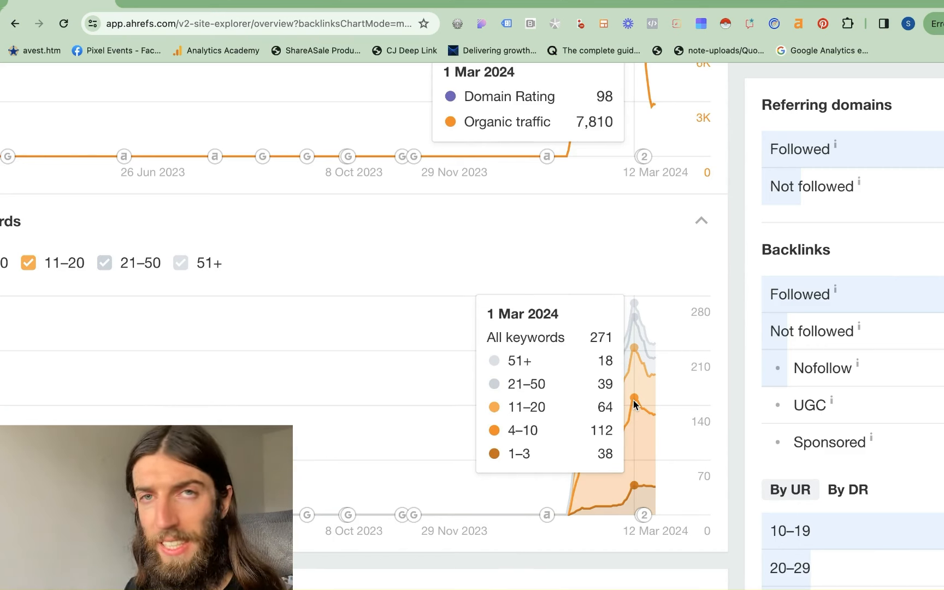
mouse_move(631, 396)
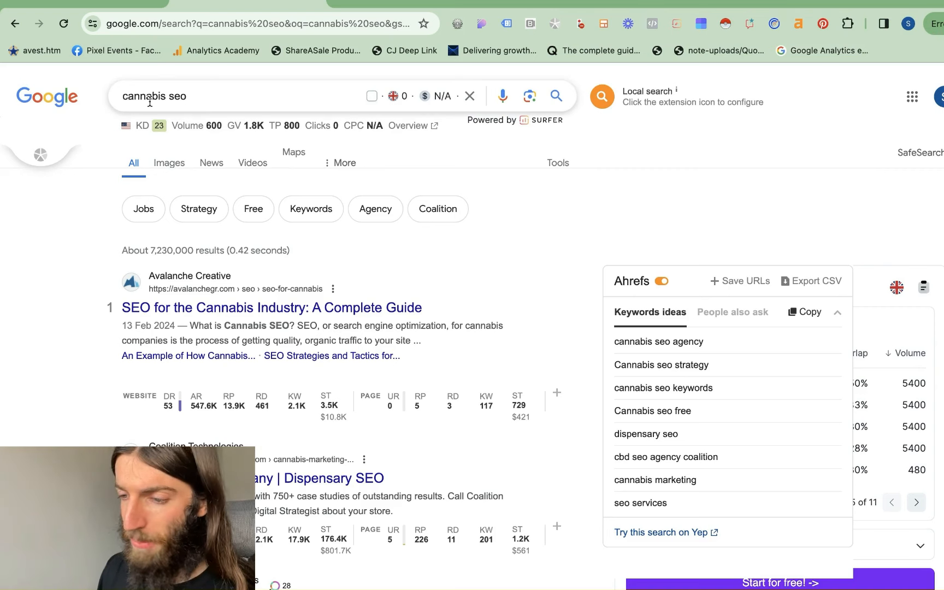
scroll("down", 3)
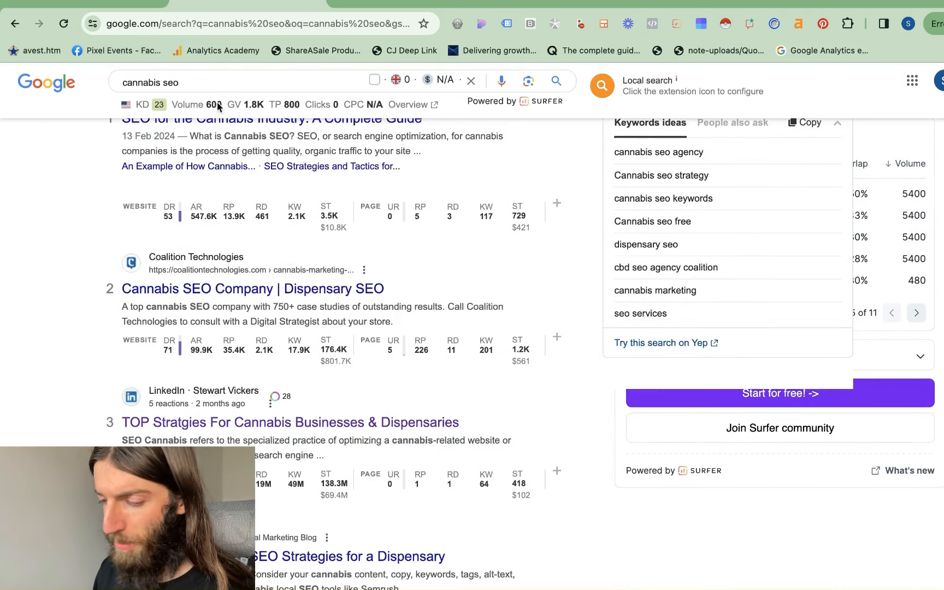
scroll("down", 3)
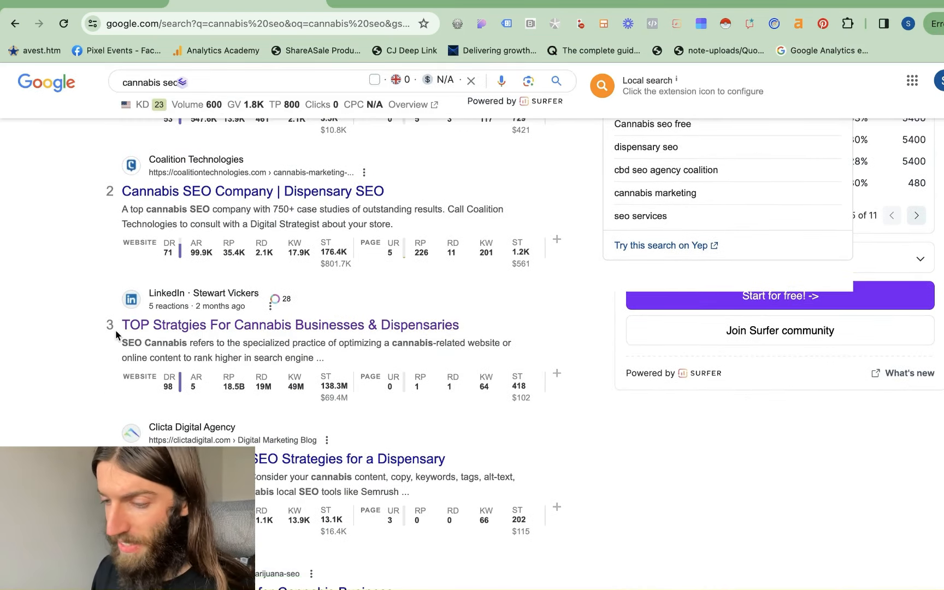
scroll("down", 3)
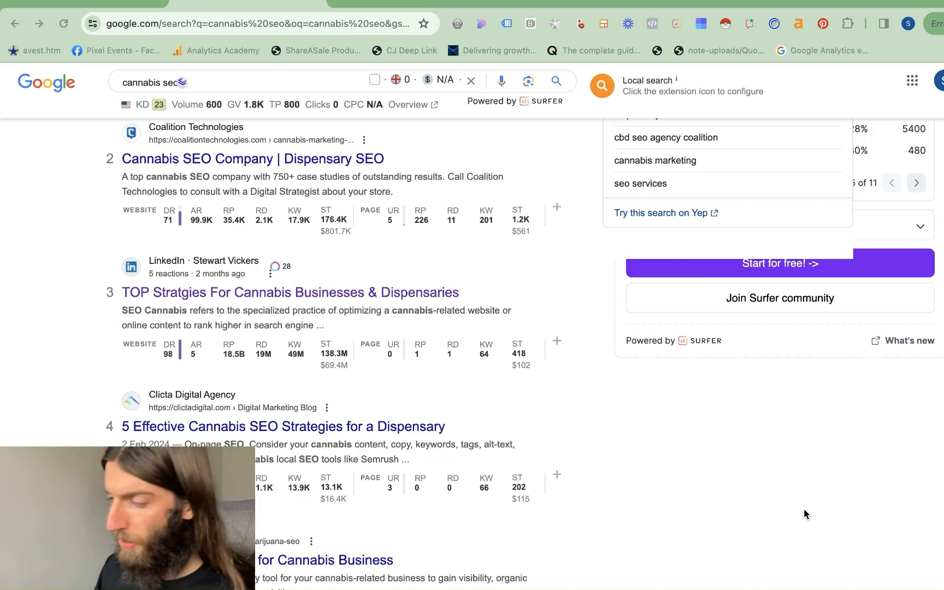
mouse_move(879, 502)
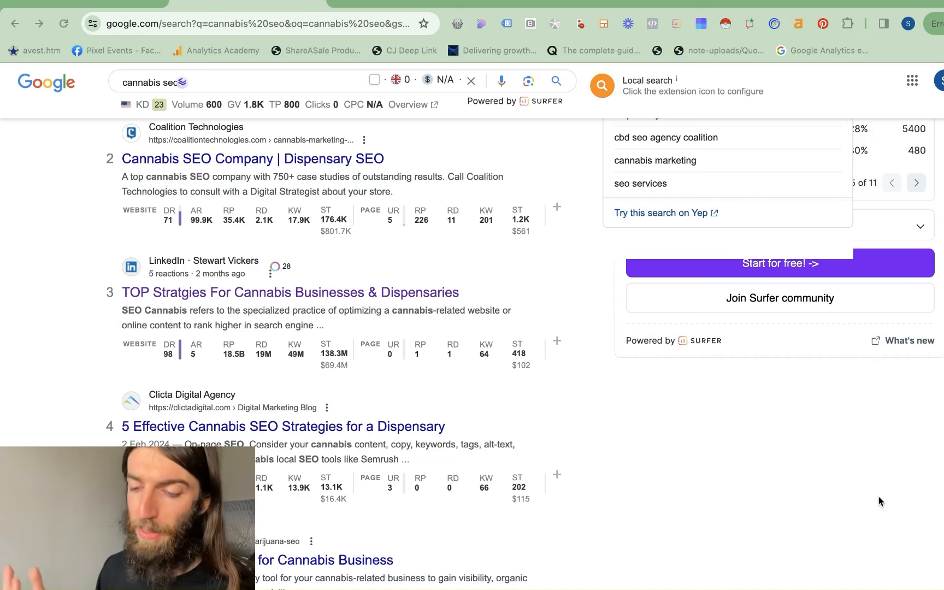
mouse_move(455, 297)
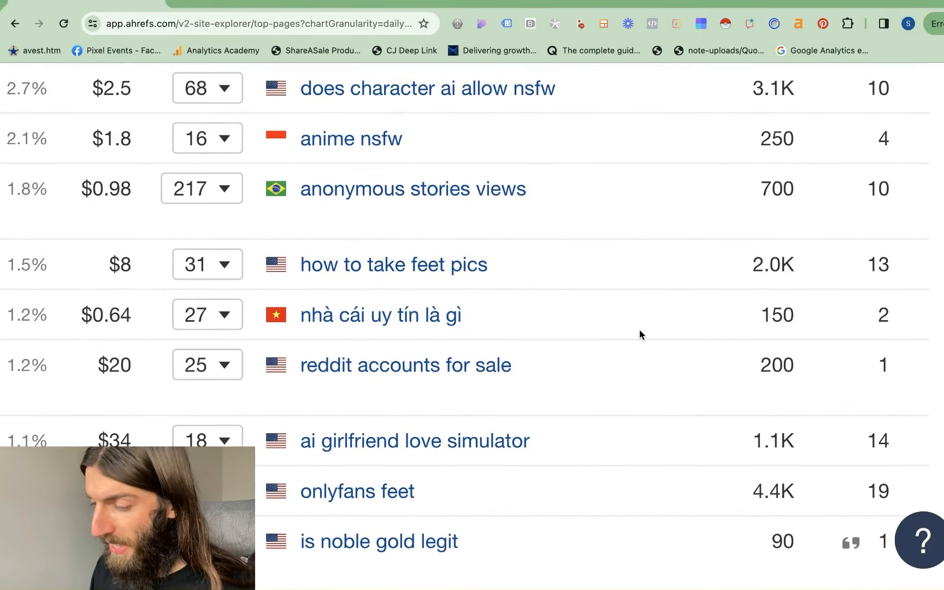
Step: Scroll down the Top pages report and back up to the two-year daily chart
scroll("down", 3)
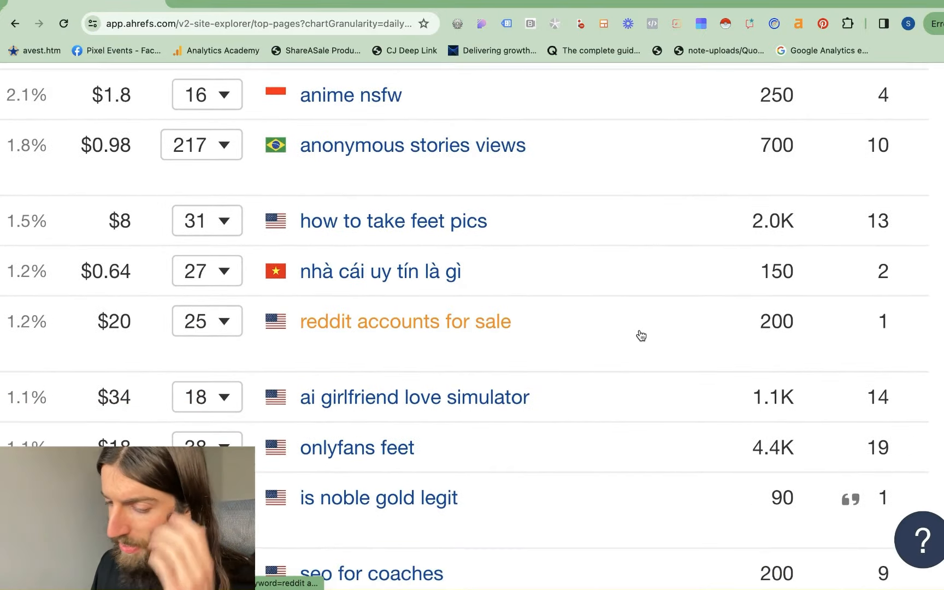
scroll("down", 3)
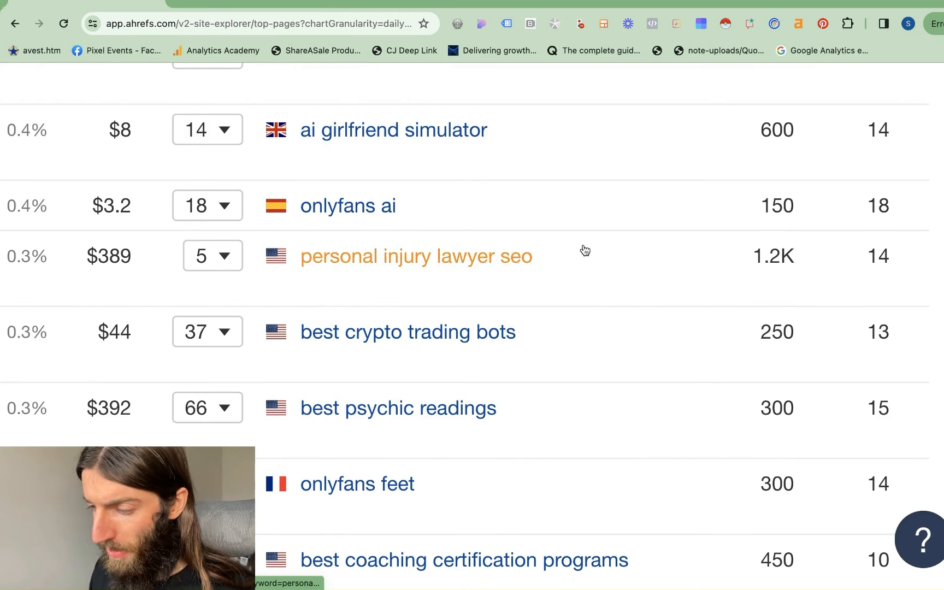
scroll("down", 3)
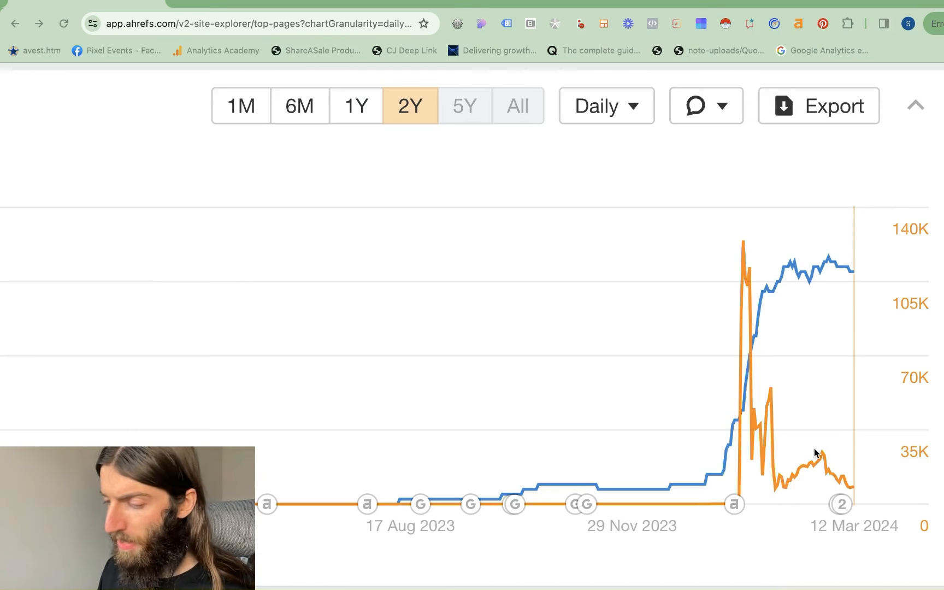
mouse_move(851, 507)
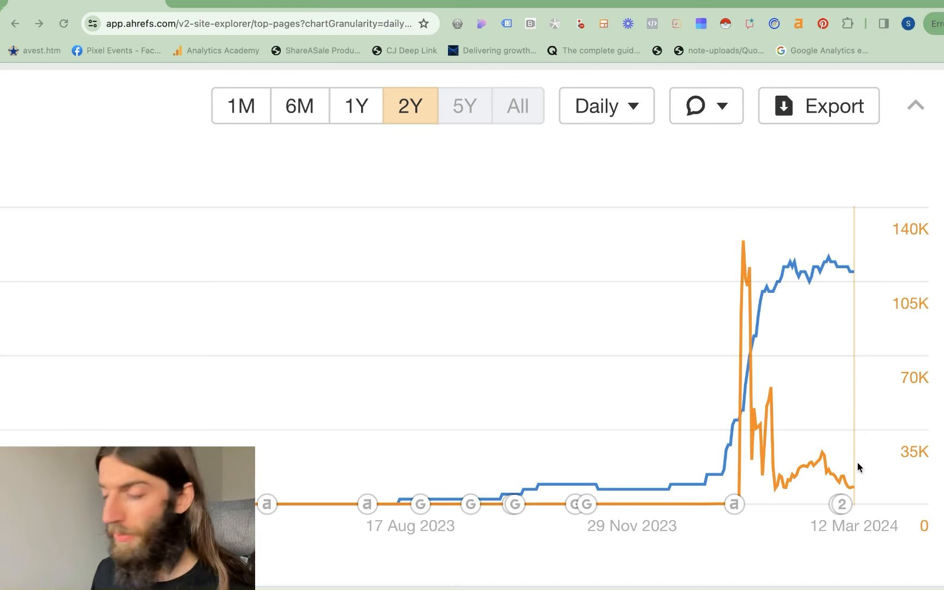
mouse_move(802, 434)
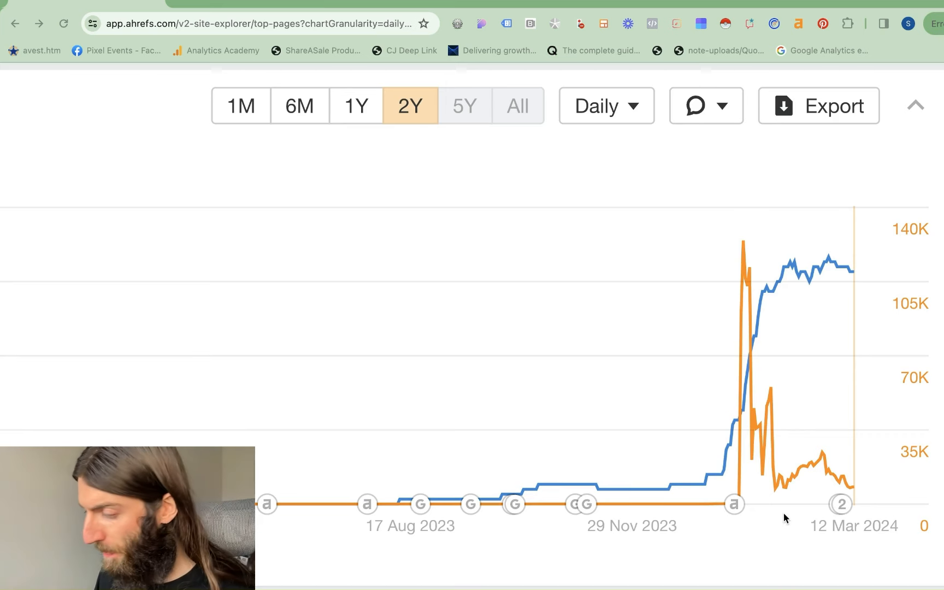
mouse_move(781, 425)
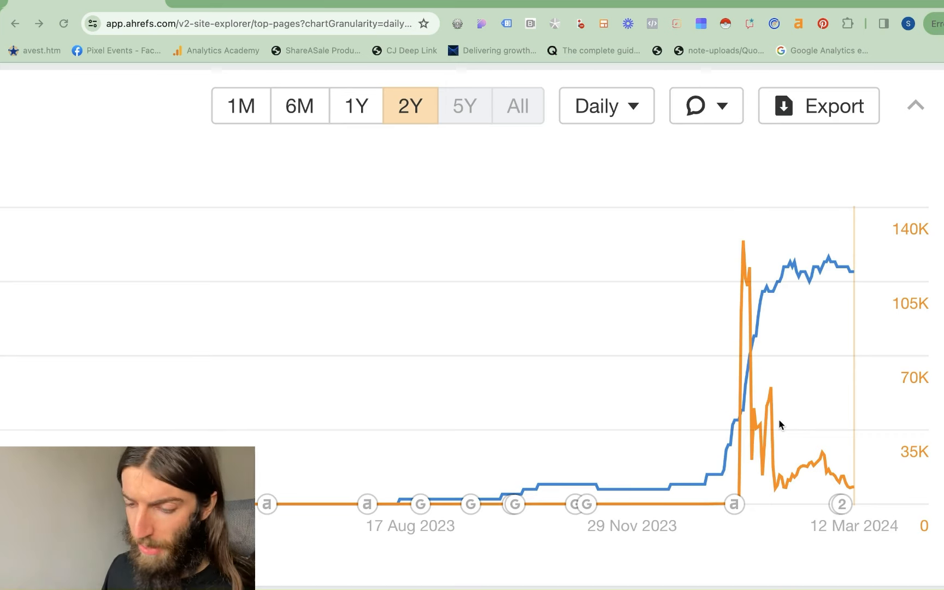
scroll("up", 3)
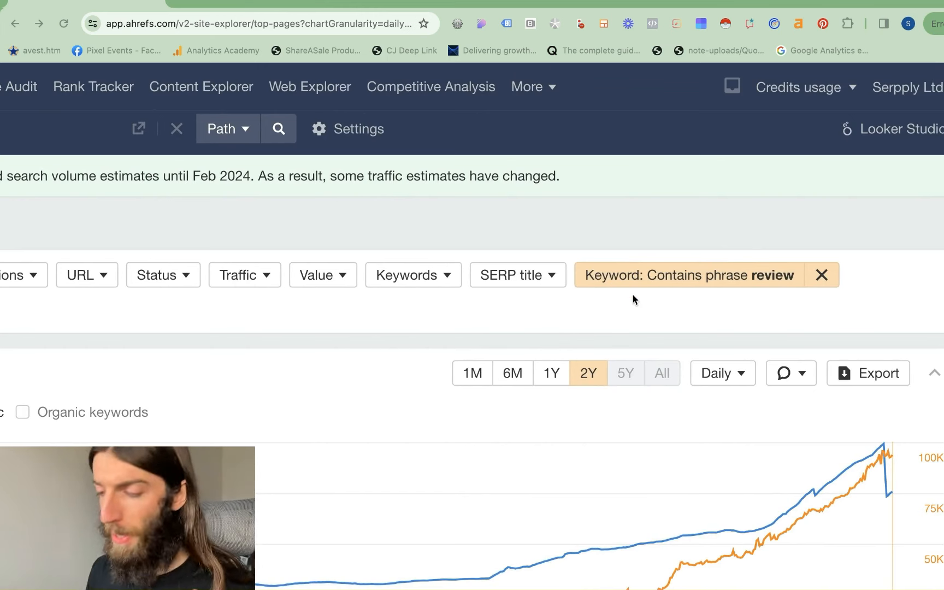
mouse_move(778, 278)
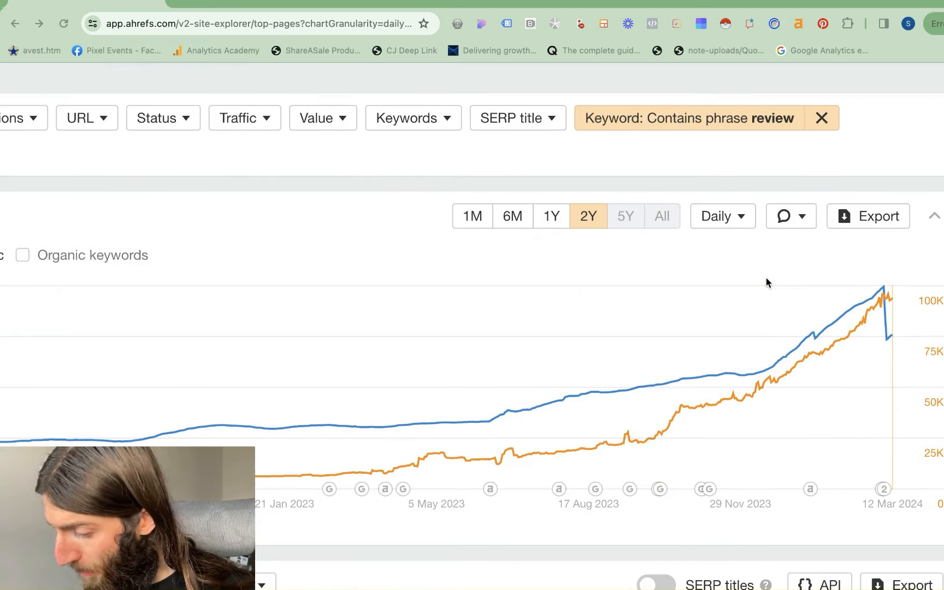
mouse_move(876, 308)
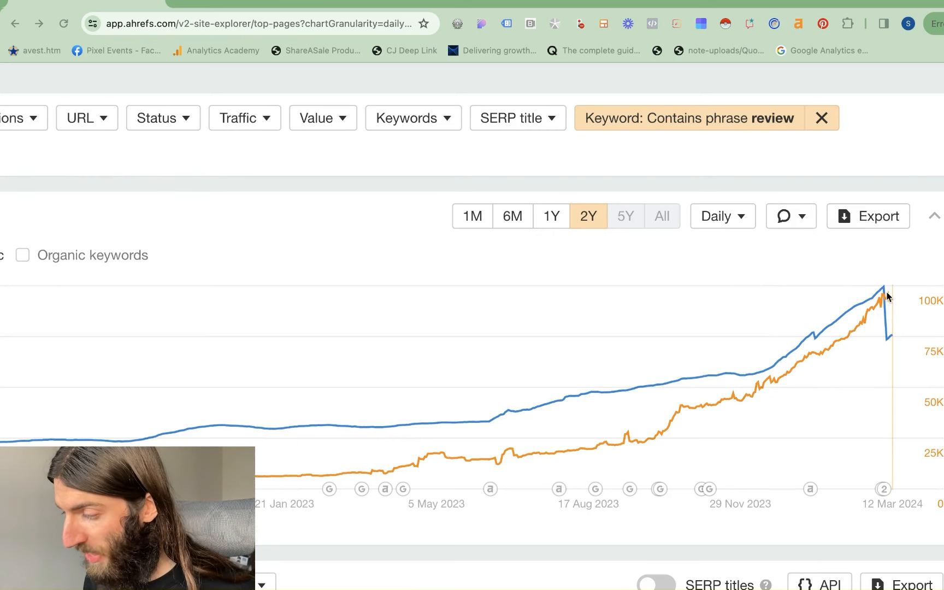
mouse_move(882, 289)
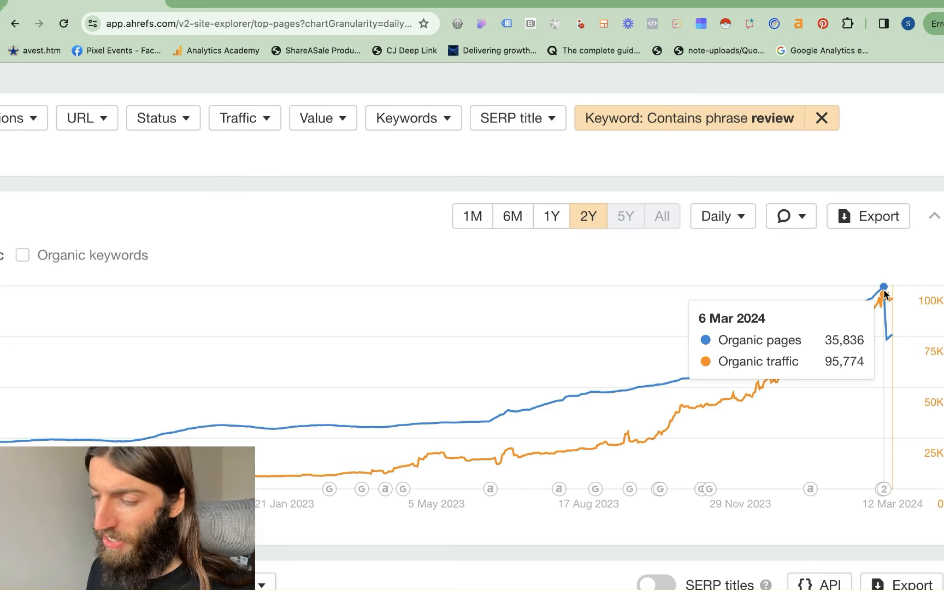
mouse_move(890, 336)
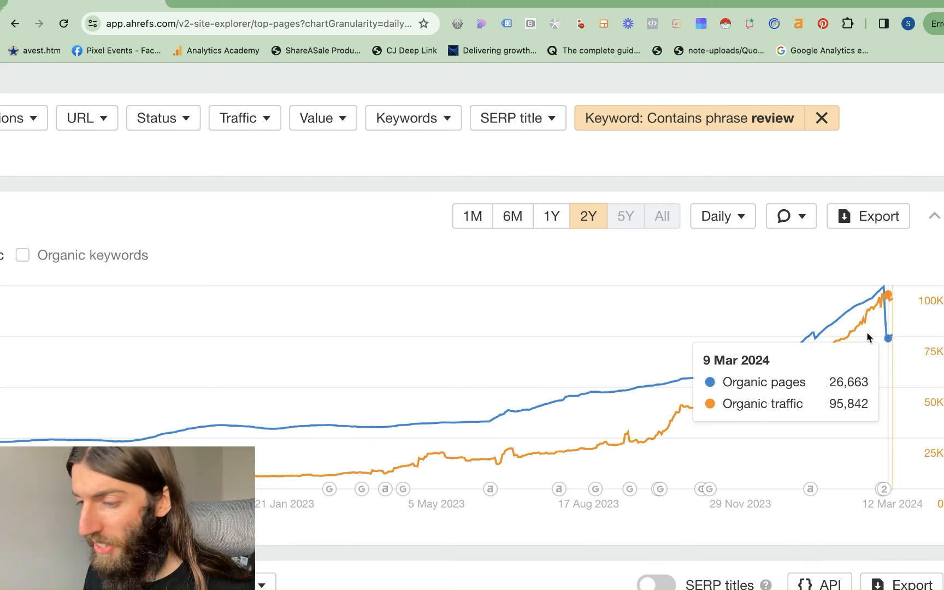
mouse_move(888, 339)
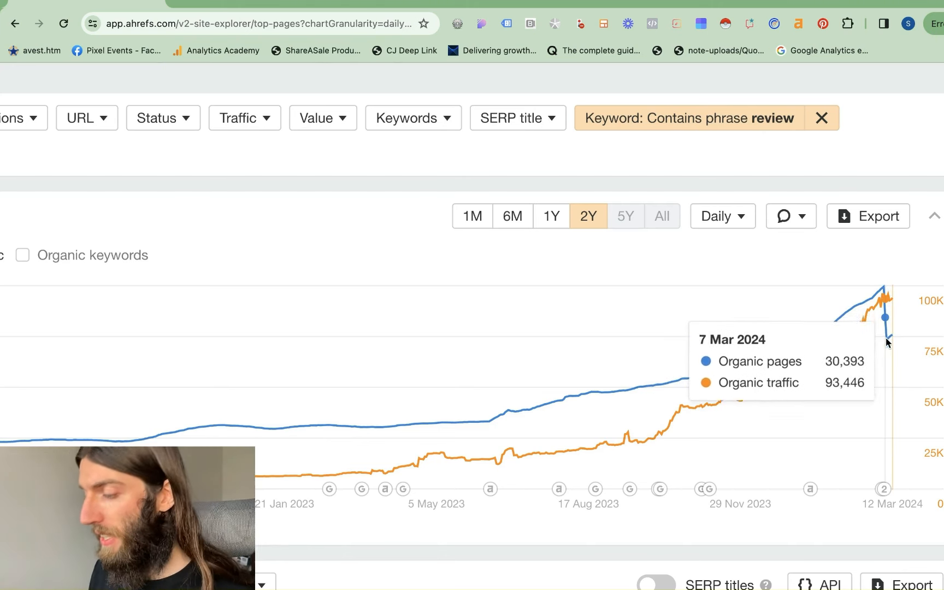
mouse_move(888, 342)
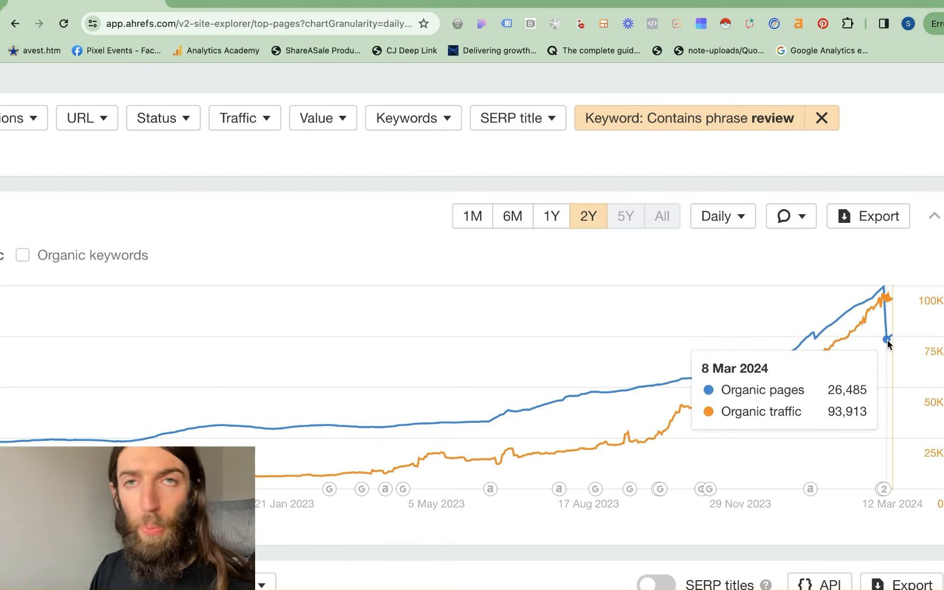
mouse_move(888, 306)
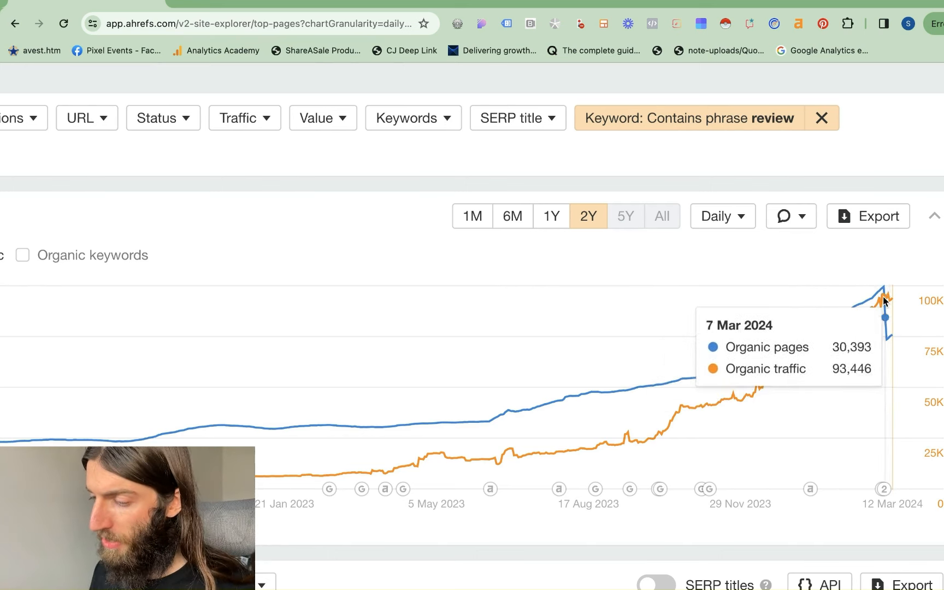
mouse_move(869, 386)
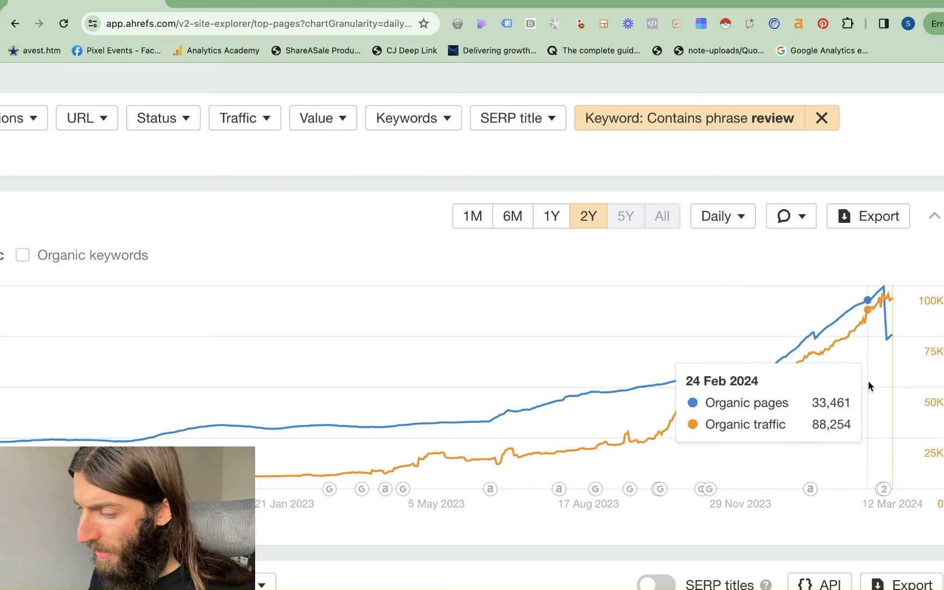
mouse_move(881, 307)
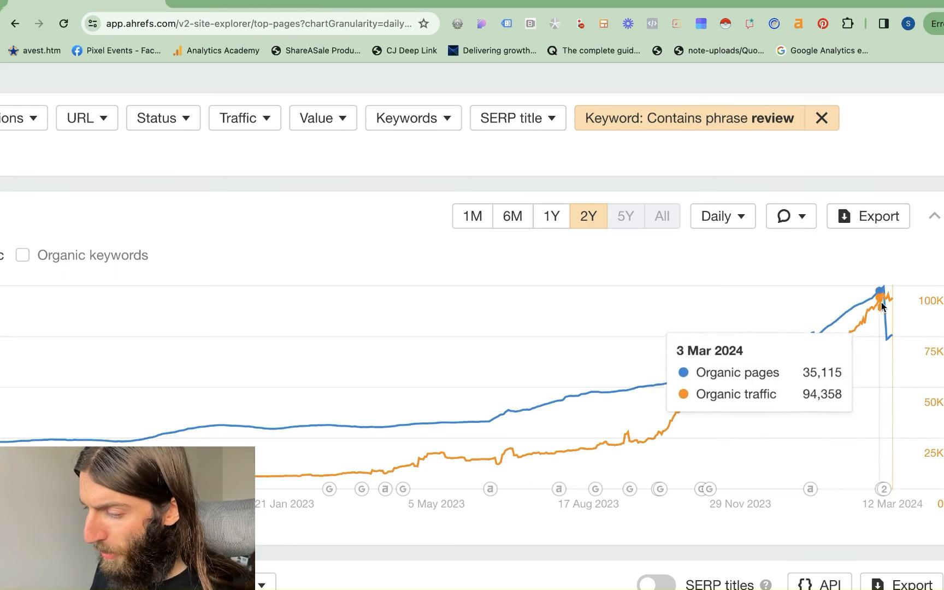
mouse_move(890, 276)
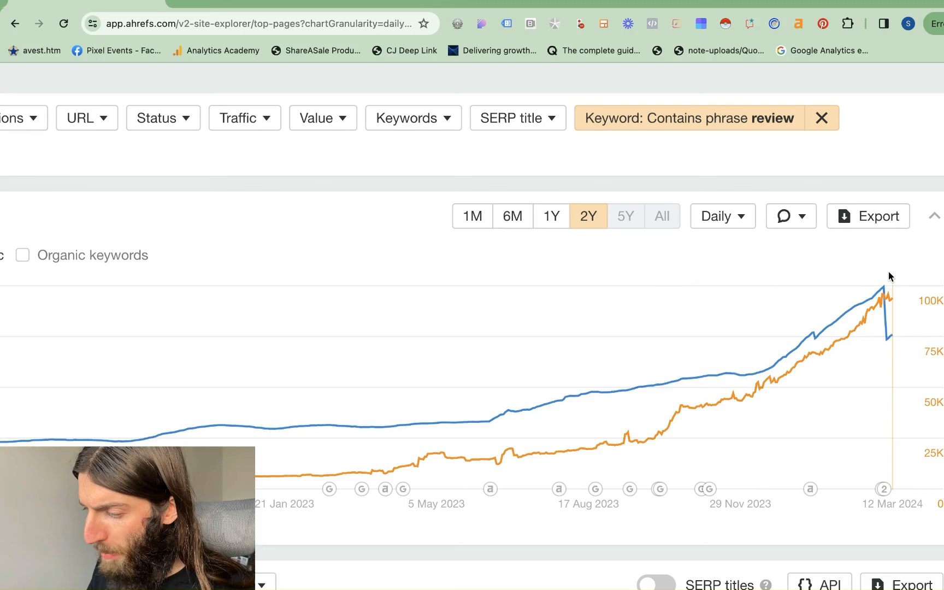
mouse_move(893, 278)
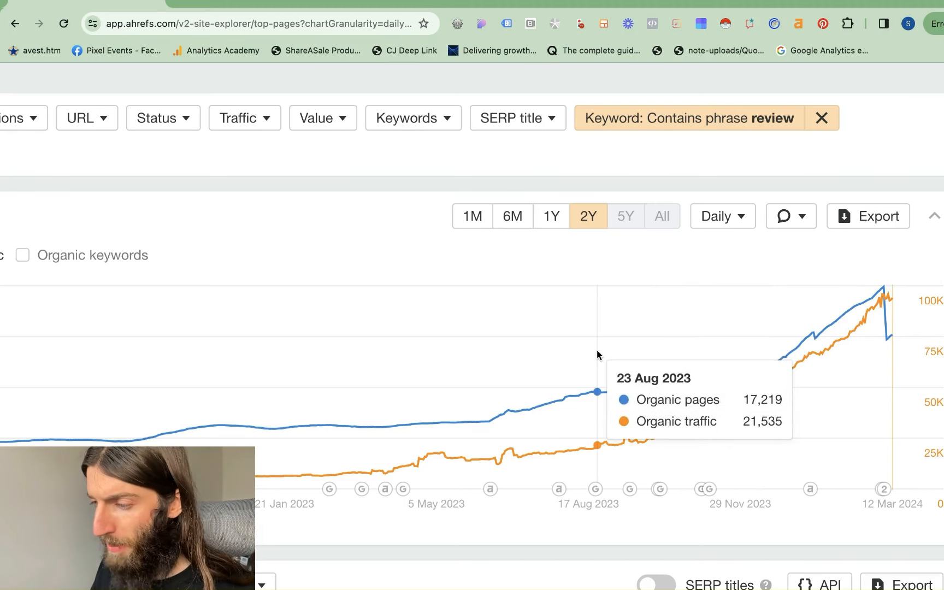
Step: Scroll down past the review-keyword organic pages and traffic chart
scroll("down", 3)
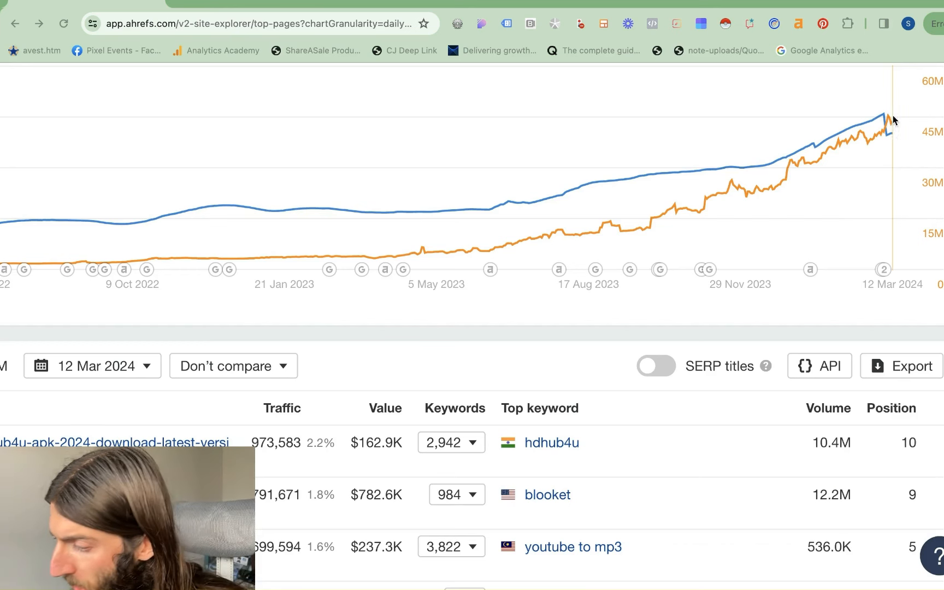
mouse_move(885, 119)
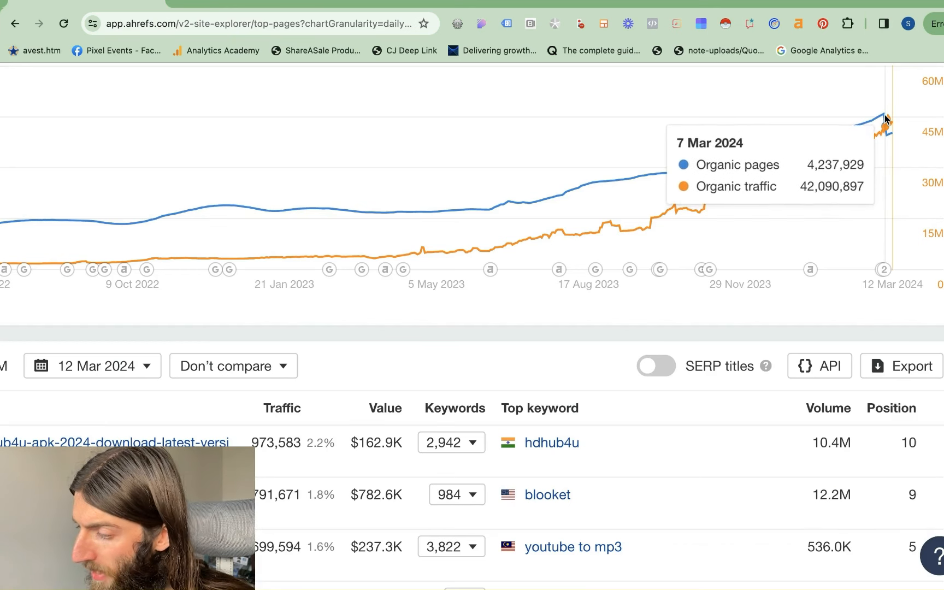
mouse_move(884, 129)
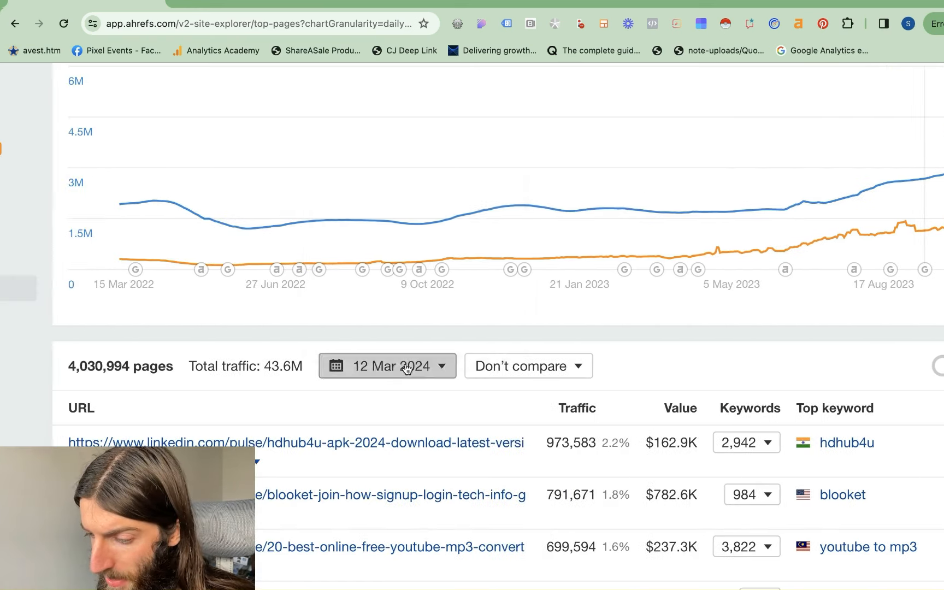
Step: Open the pages table's date picker and scroll back up to the March 2024 chart
left_click(387, 365)
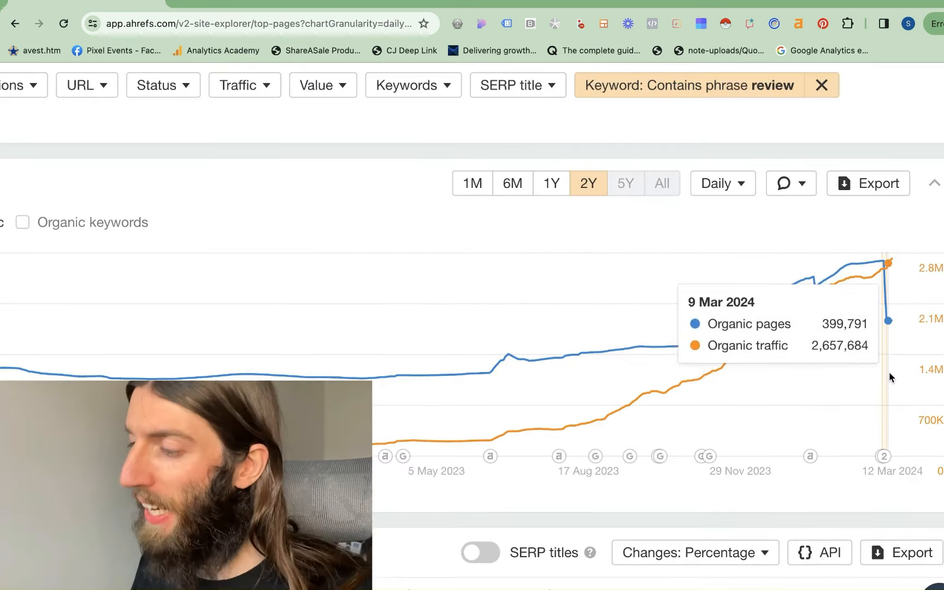
scroll("up", 3)
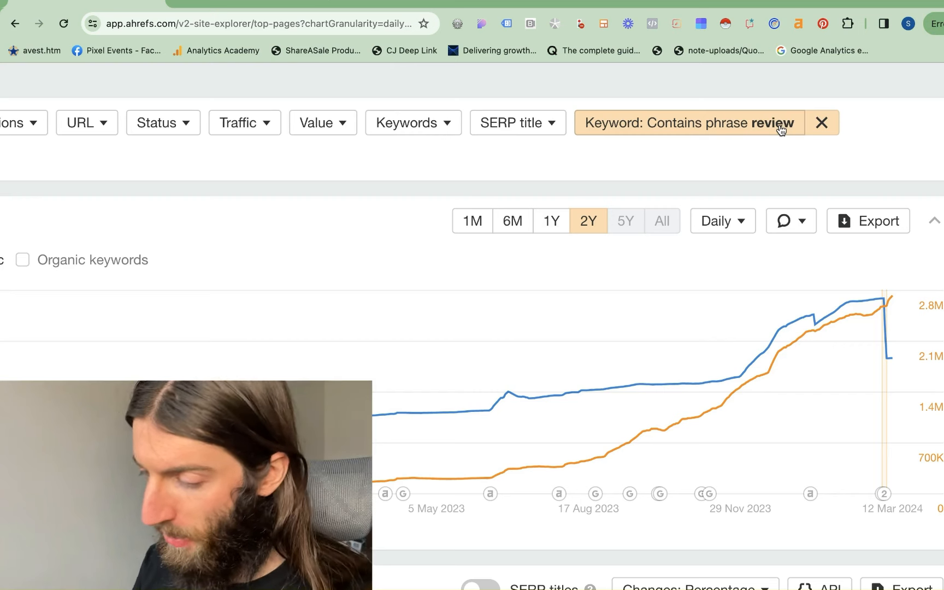
mouse_move(890, 307)
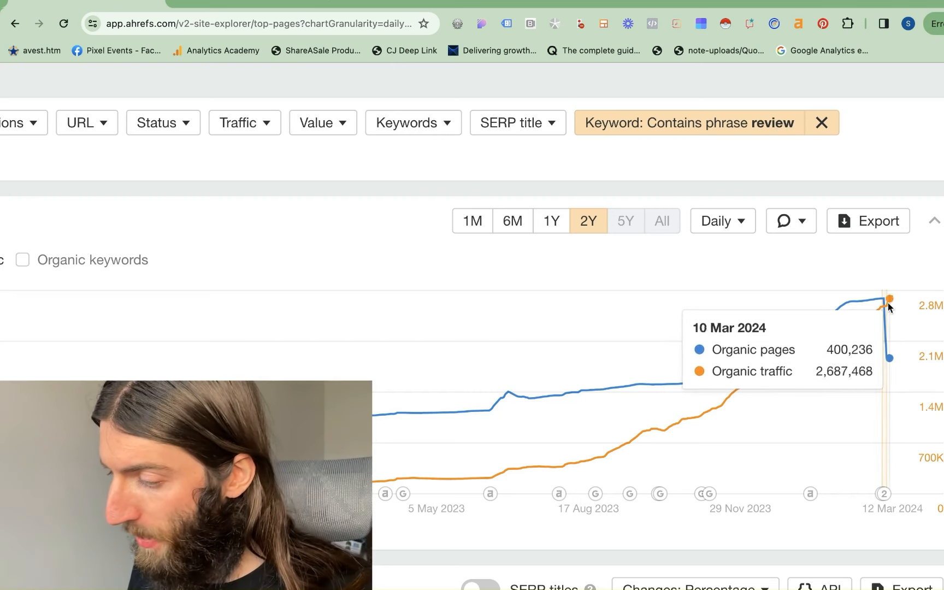
mouse_move(891, 336)
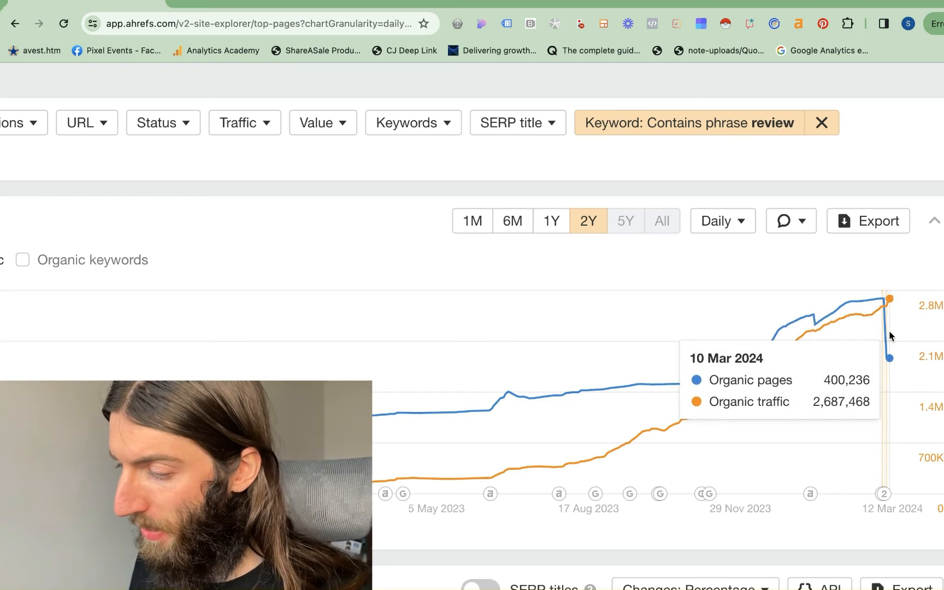
mouse_move(882, 307)
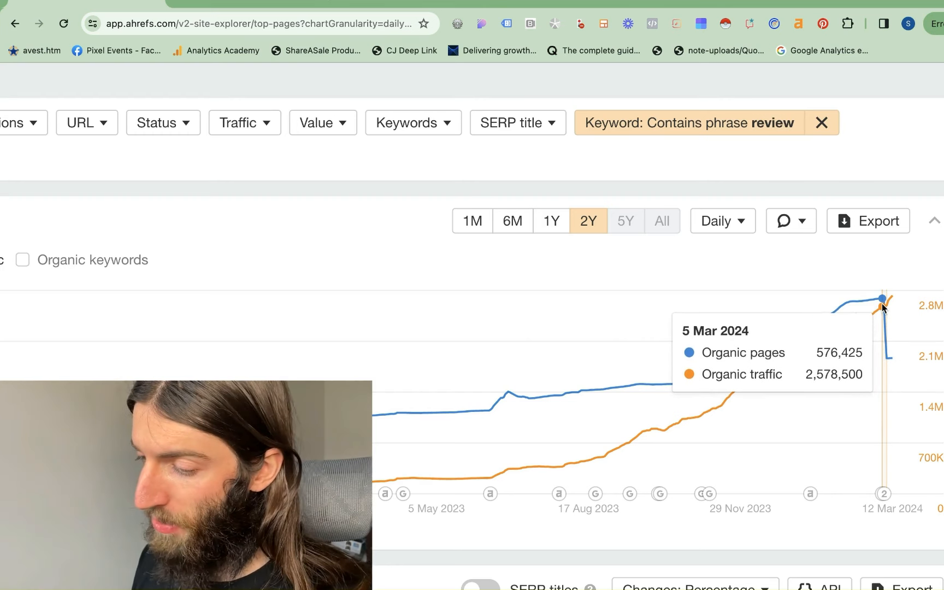
mouse_move(885, 313)
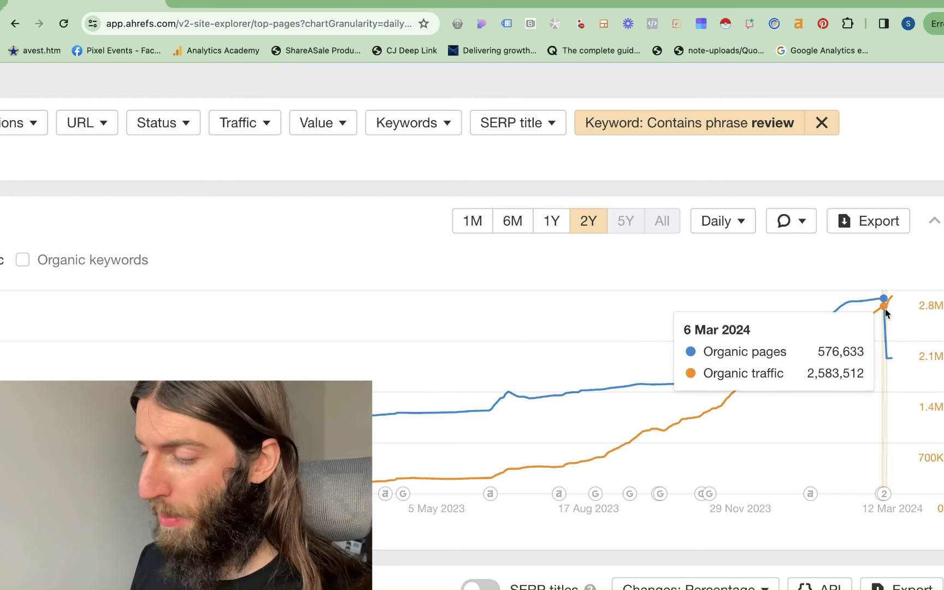
mouse_move(893, 356)
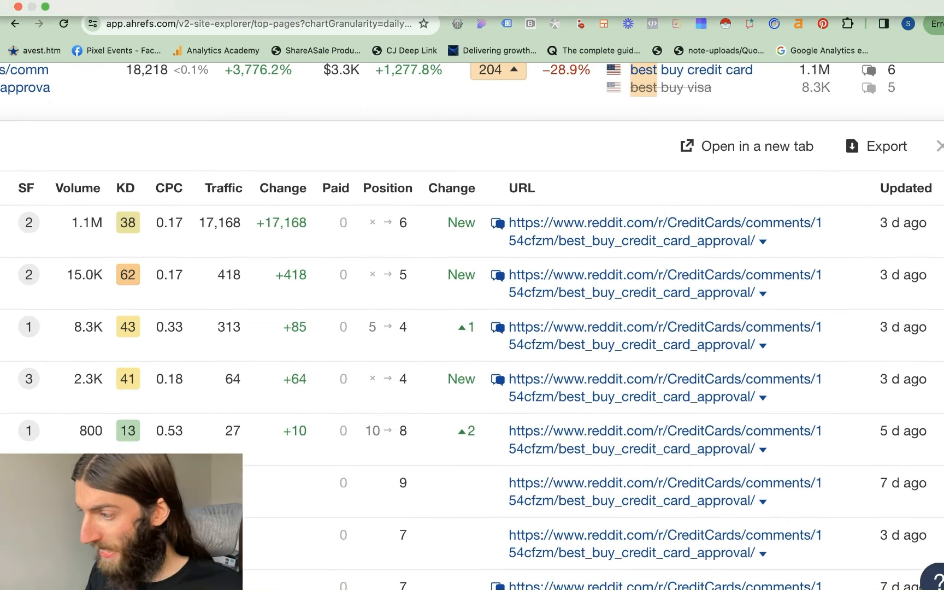
mouse_move(905, 188)
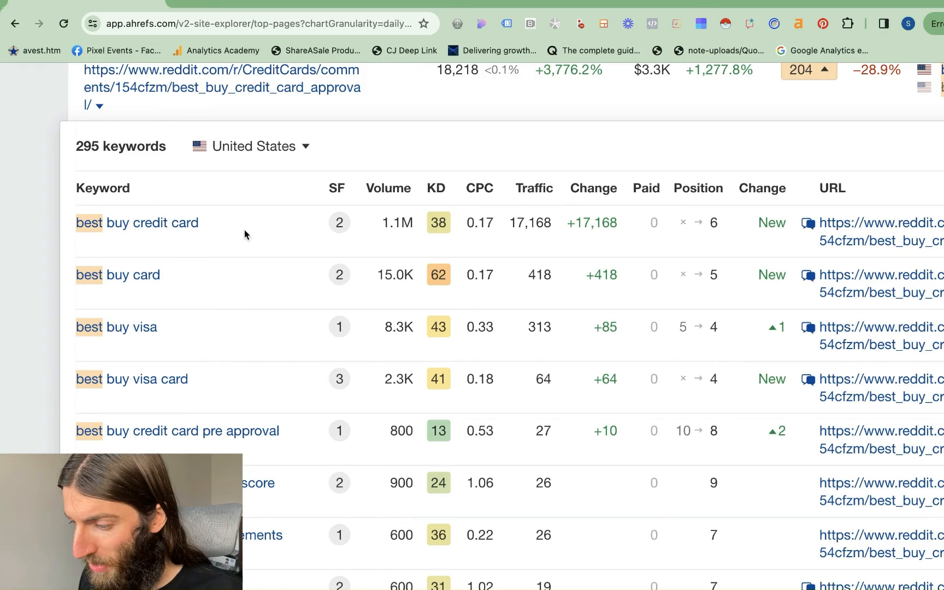
mouse_move(418, 233)
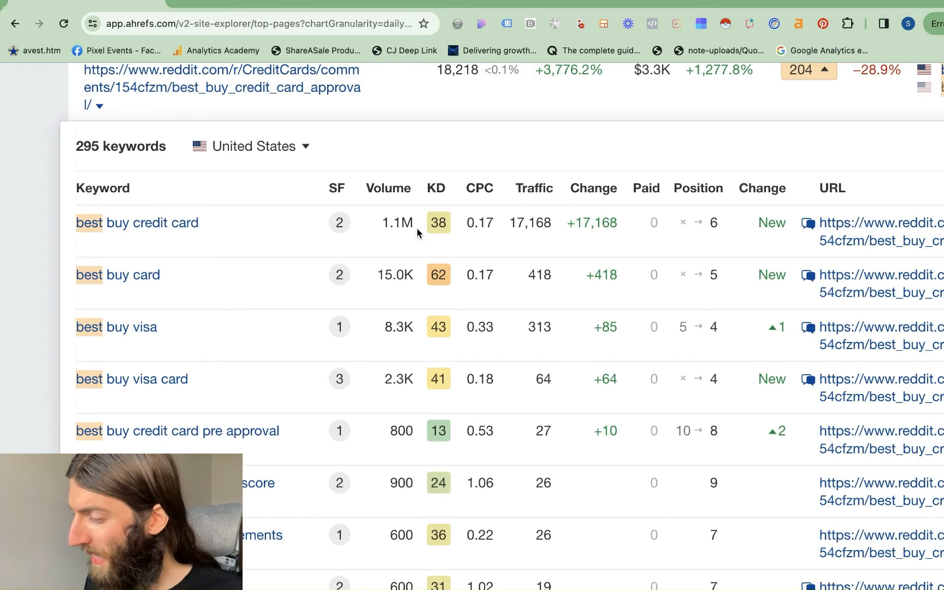
mouse_move(432, 268)
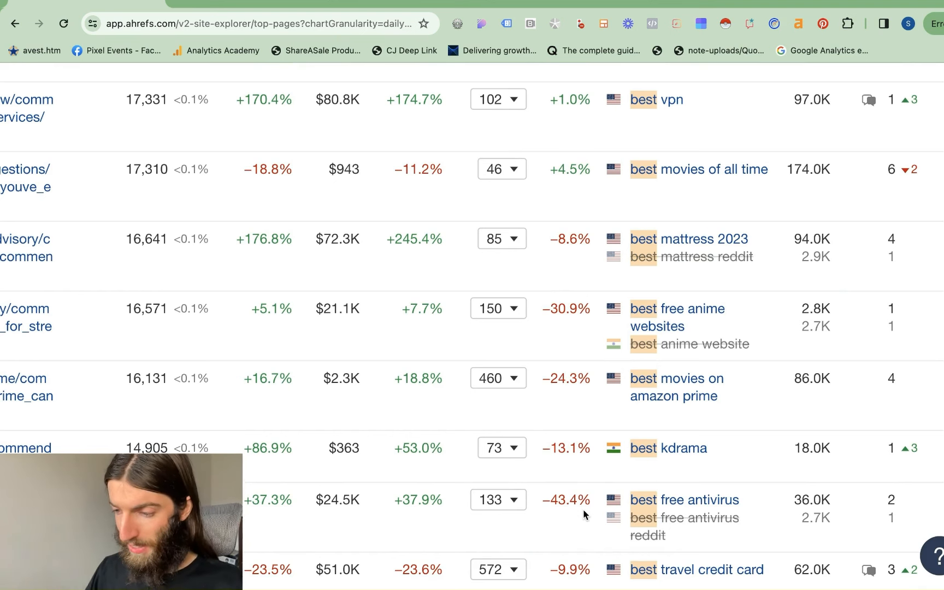
mouse_move(335, 402)
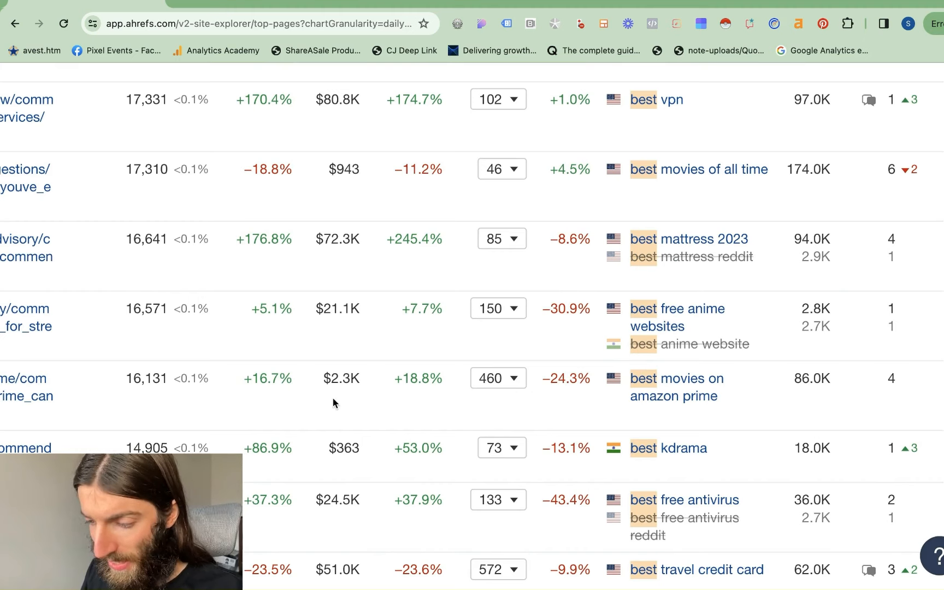
Step: Scroll through Reddit's Top pages table comparing 8 Mar with 5 Mar 2024
scroll("down", 3)
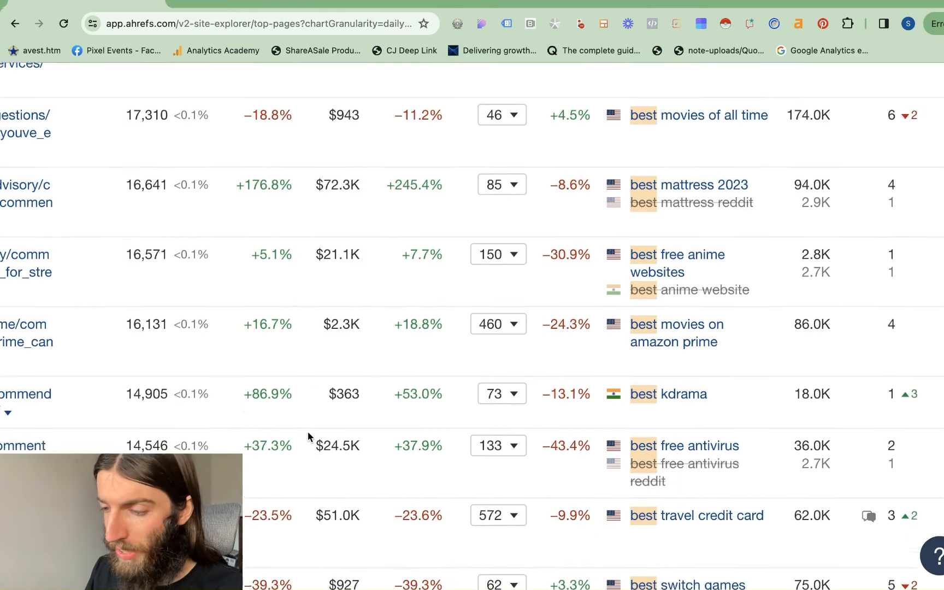
scroll("up", 3)
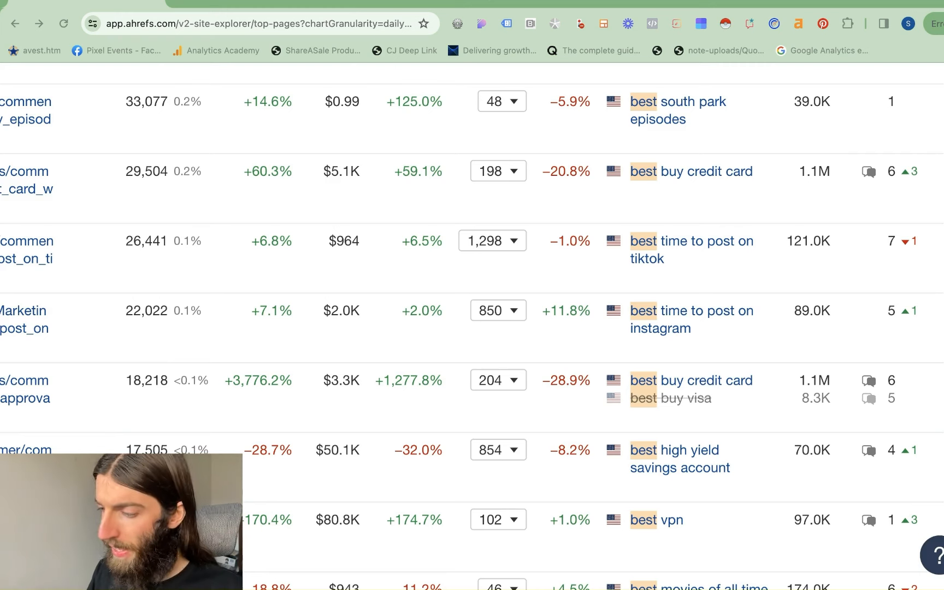
scroll("up", 3)
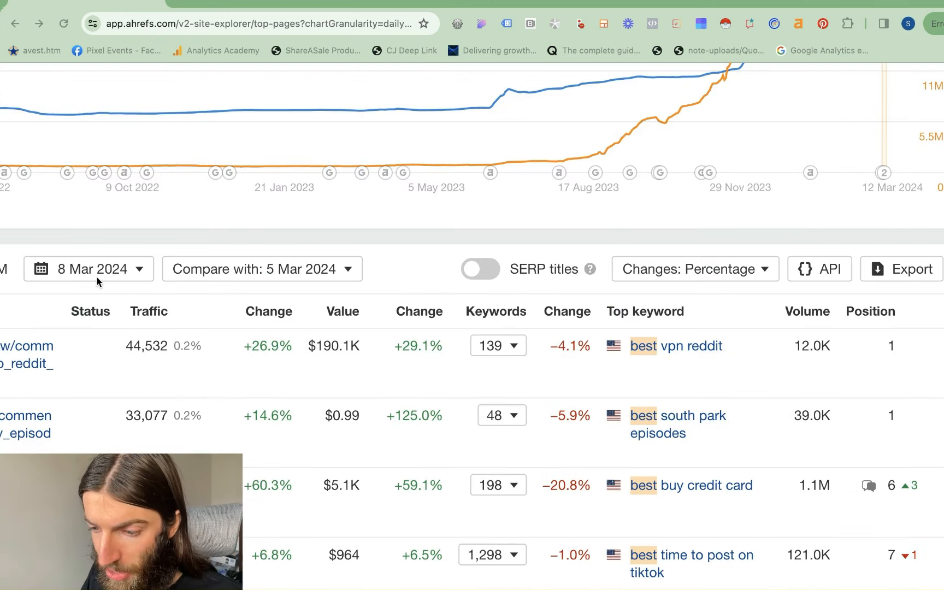
scroll("down", 3)
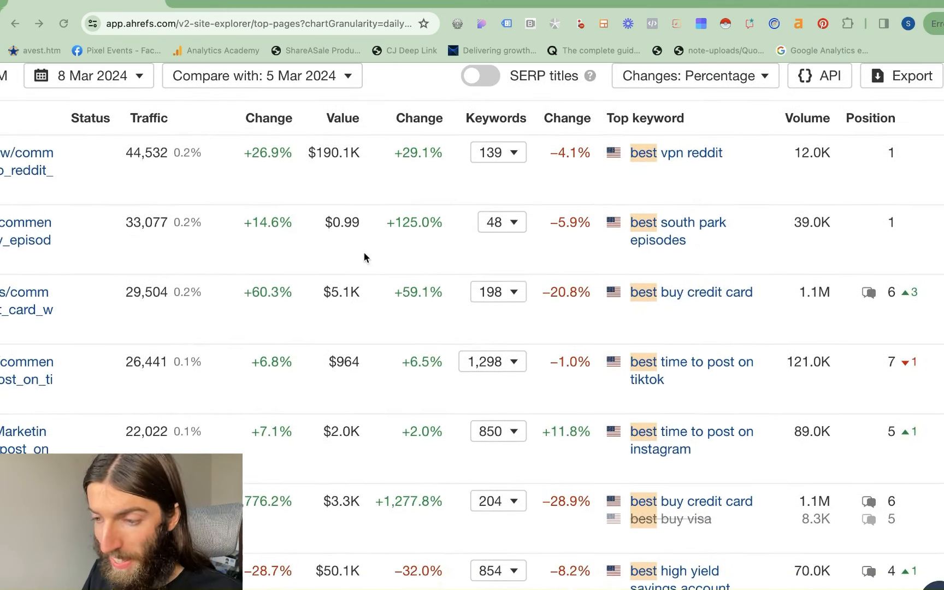
scroll("down", 3)
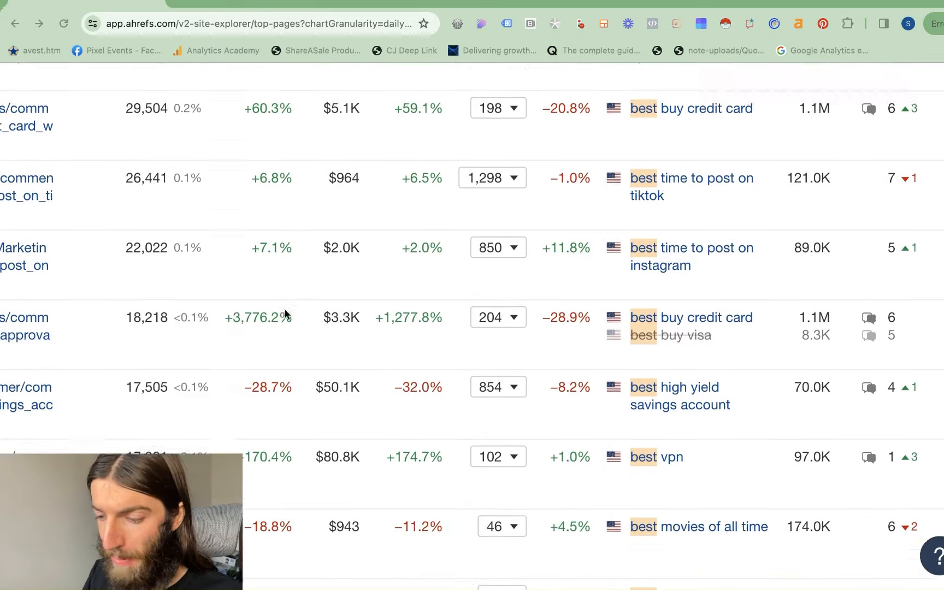
scroll("down", 3)
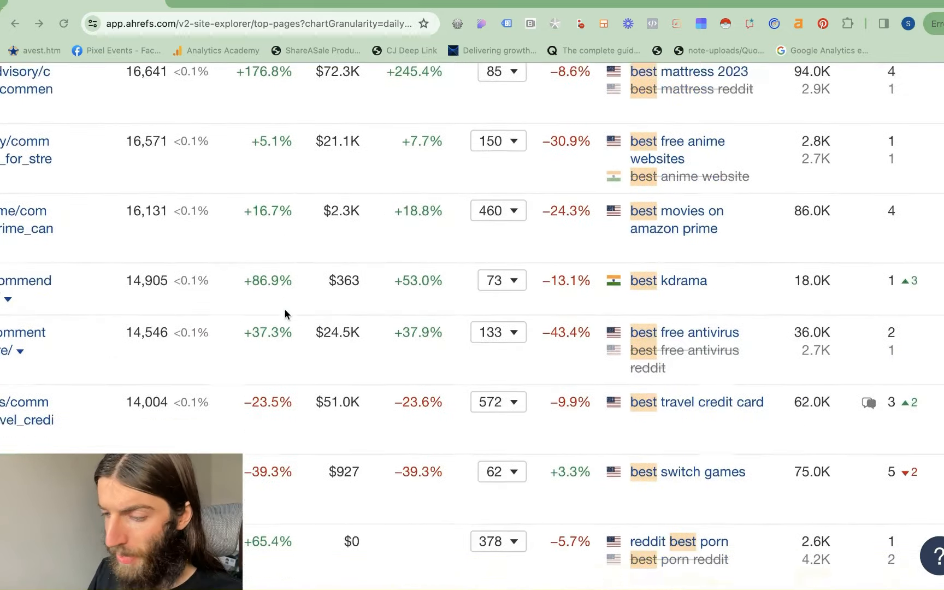
scroll("down", 3)
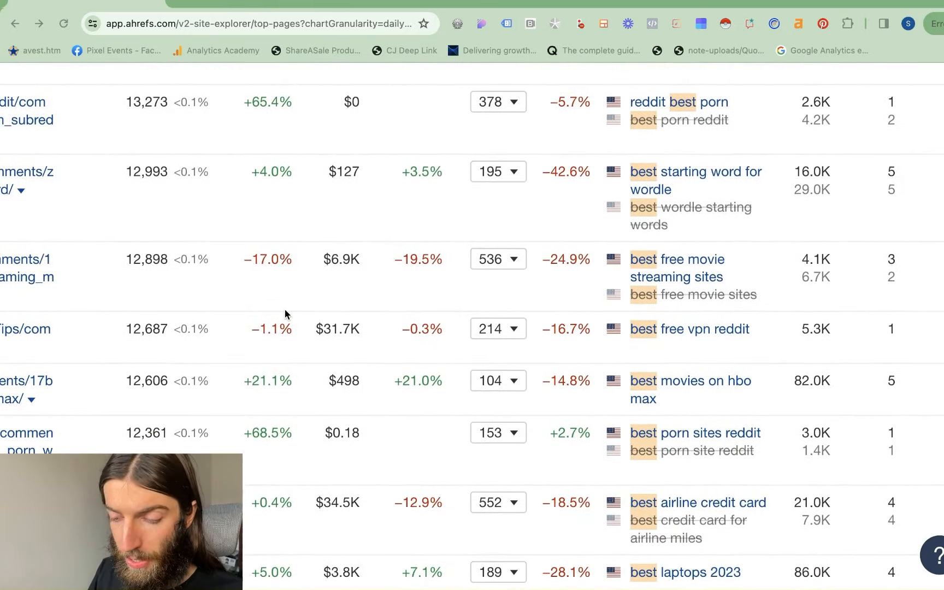
scroll("up", 3)
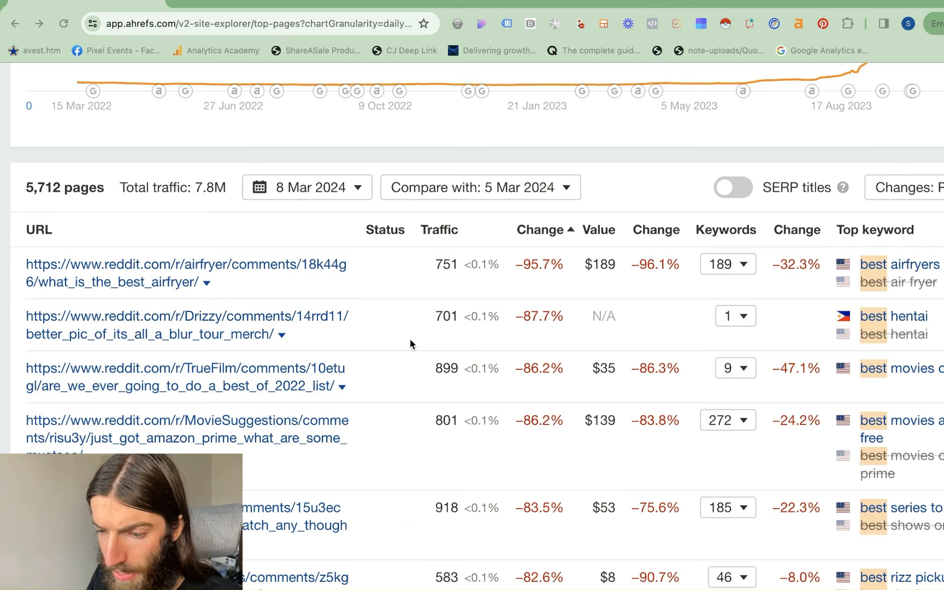
mouse_move(547, 235)
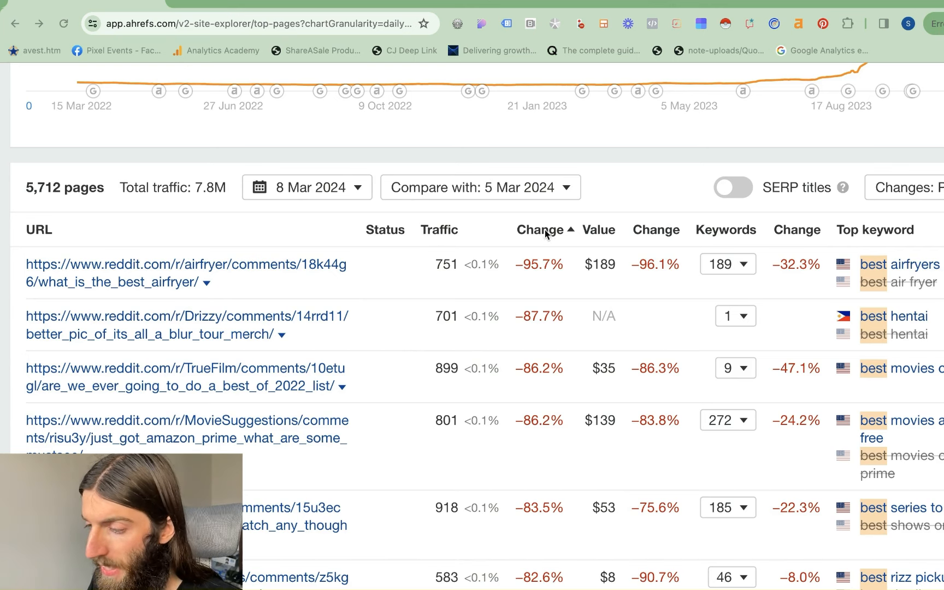
mouse_move(532, 352)
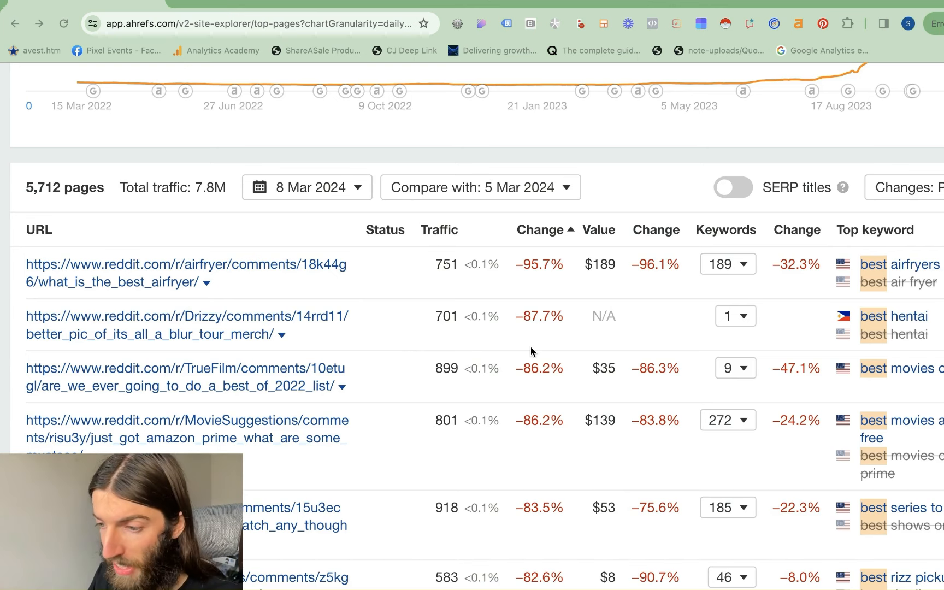
Step: Review the chart, then open the r/airfryer 'What is the best airfryer?' thread
scroll("up", 3)
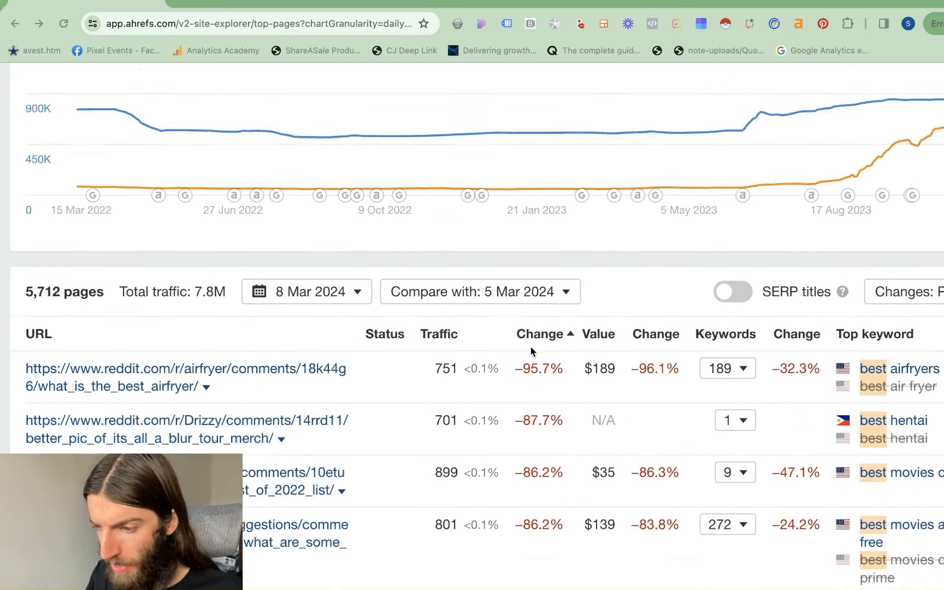
scroll("up", 3)
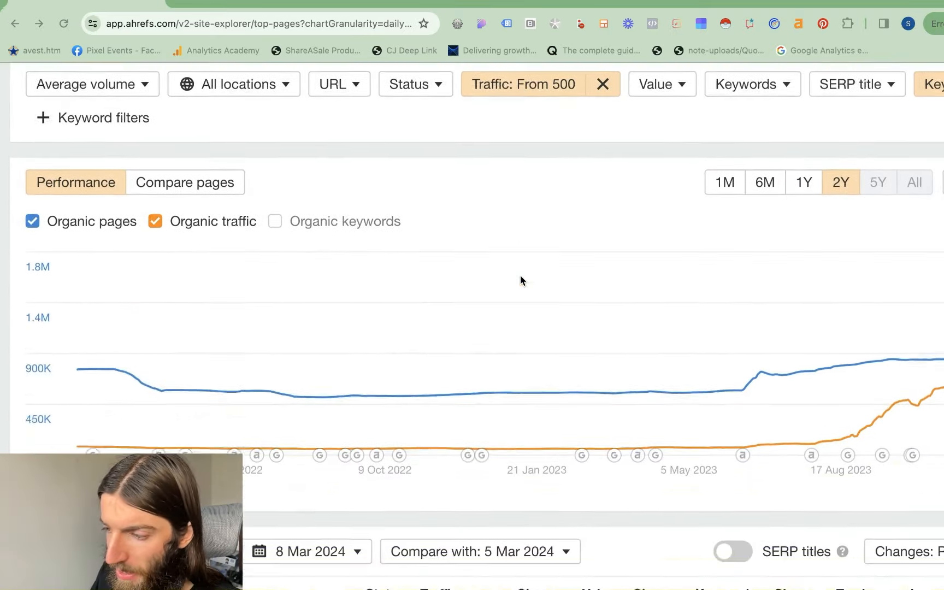
scroll("down", 3)
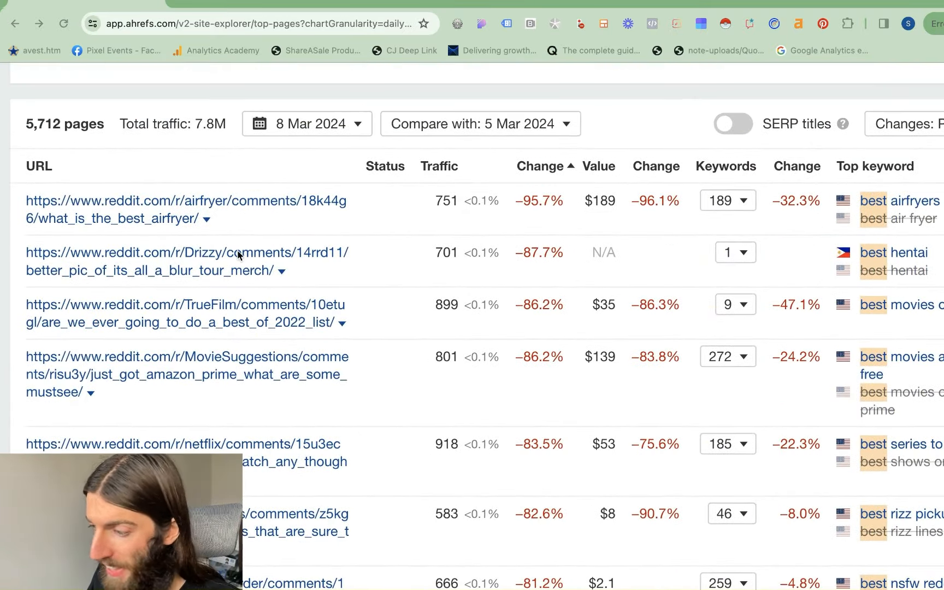
mouse_move(338, 225)
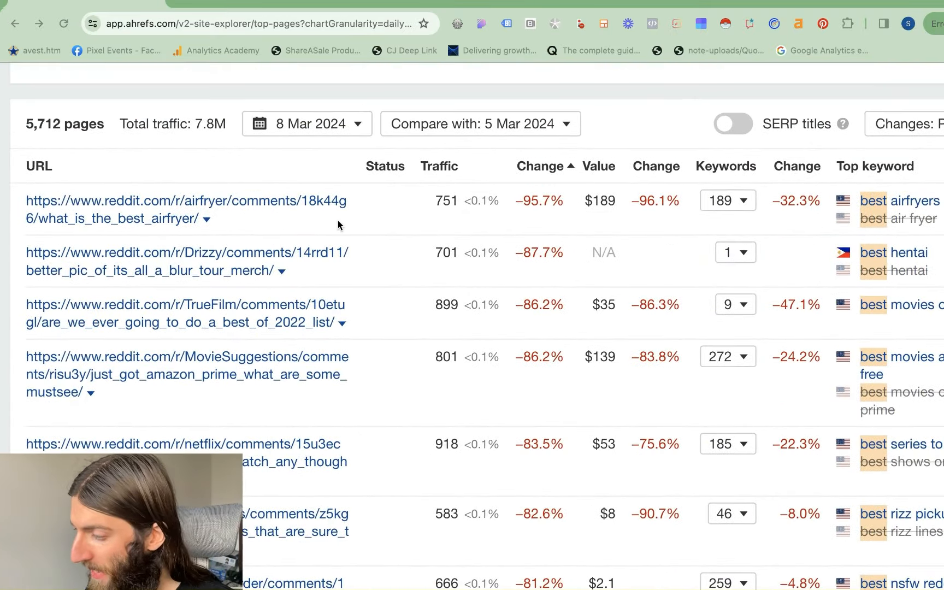
scroll("right", 3)
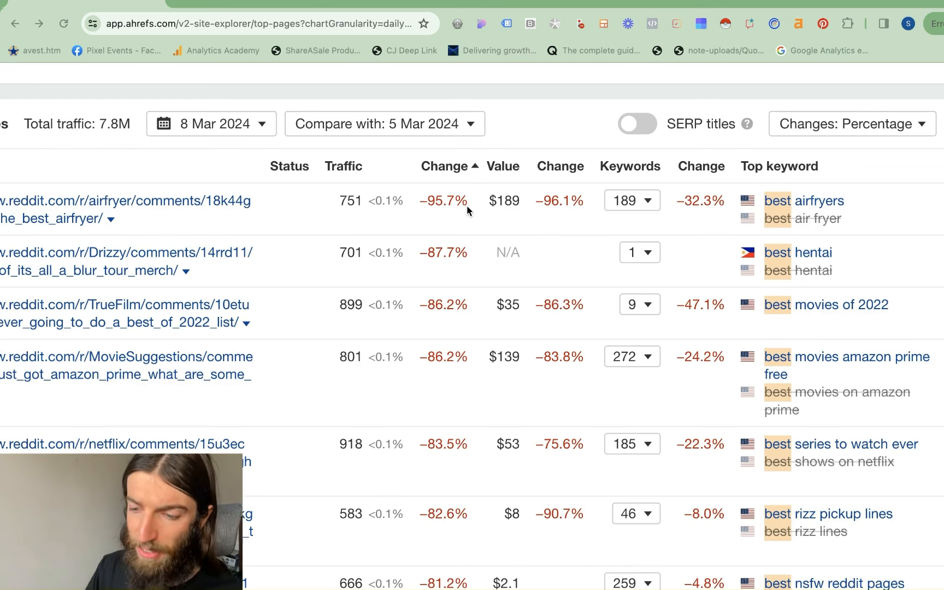
mouse_move(226, 10)
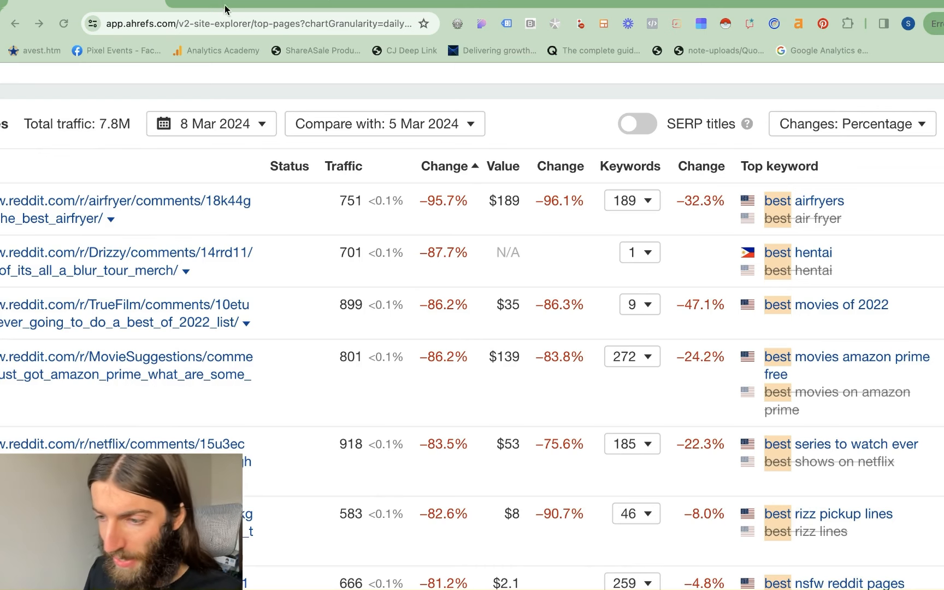
left_click(126, 210)
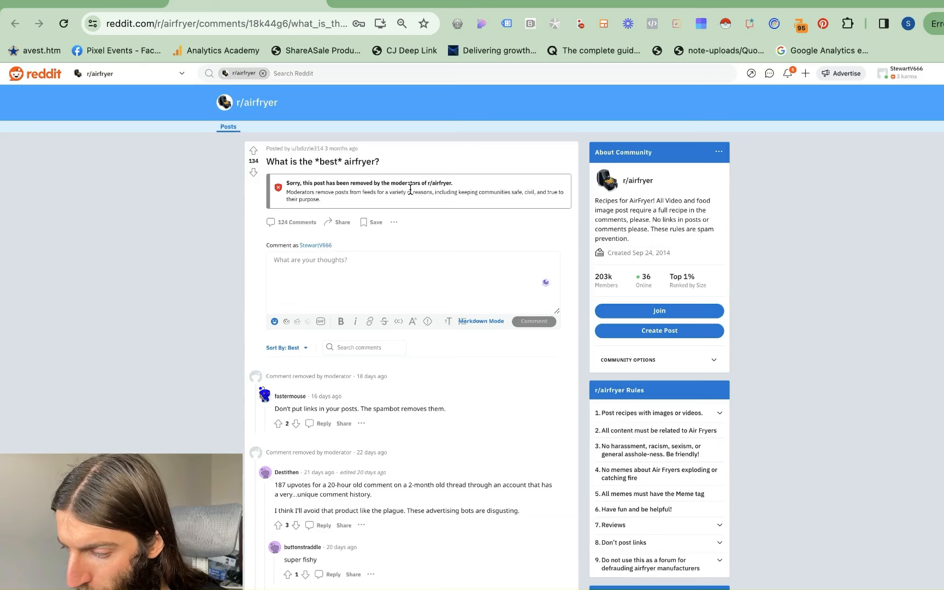
mouse_move(435, 444)
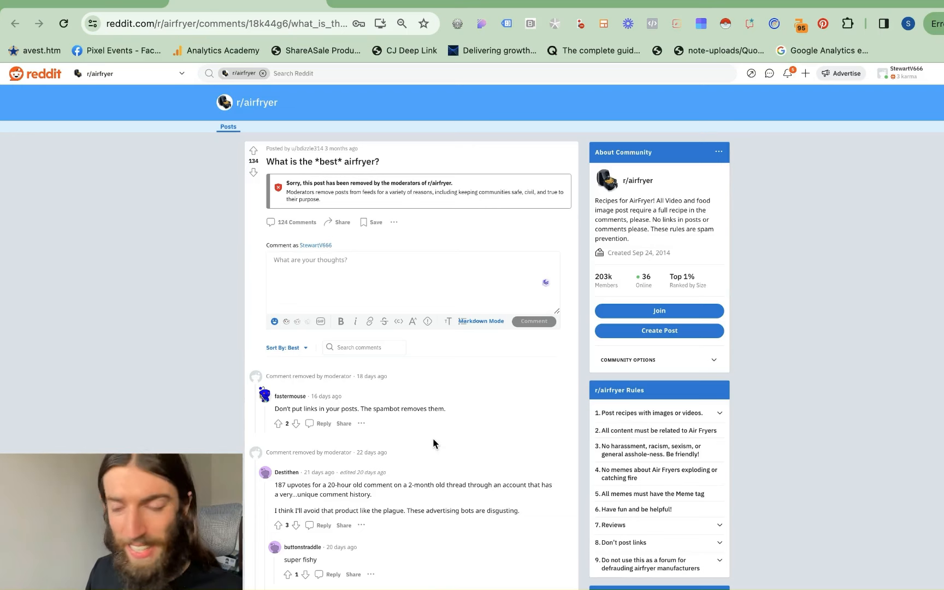
Step: Scroll through the removed r/airfryer thread's comments about spam bots
scroll("down", 3)
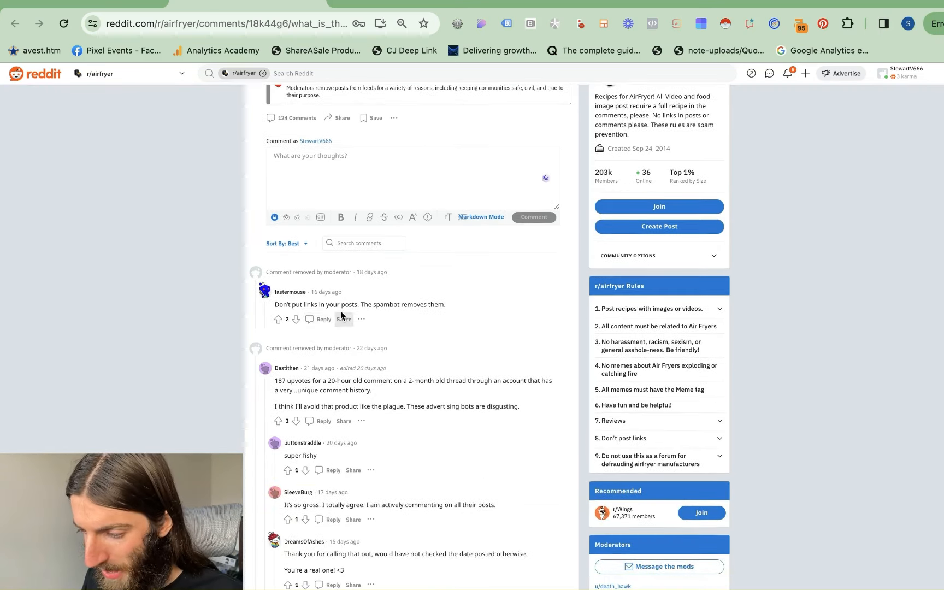
scroll("down", 3)
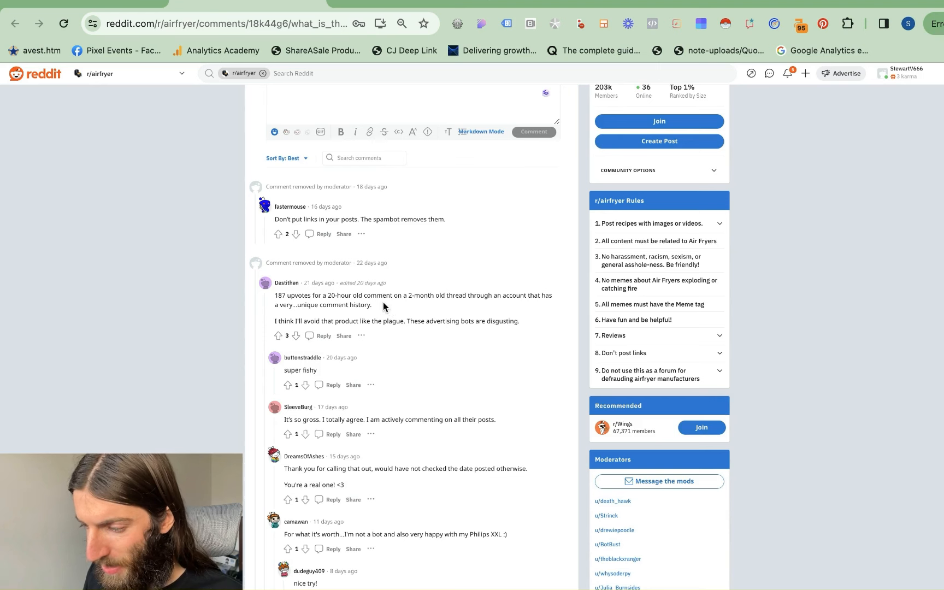
mouse_move(332, 299)
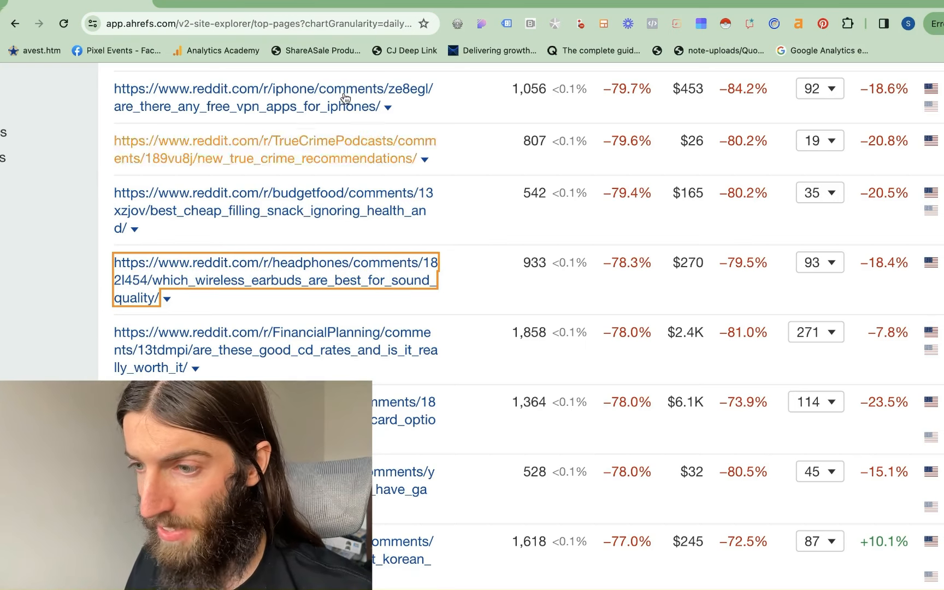
Step: Open the r/headphones best wireless earbuds thread and scroll through its comments
left_click(275, 281)
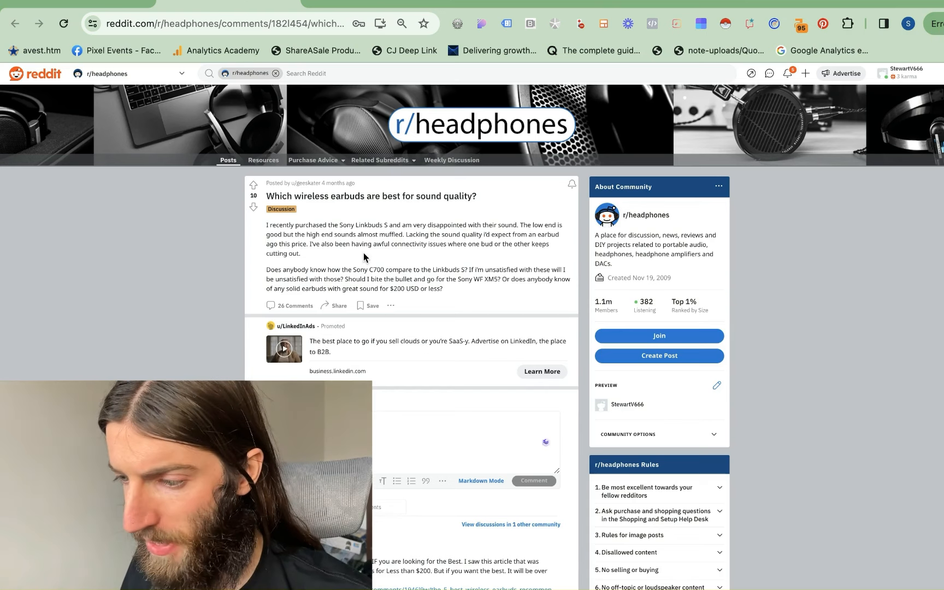
mouse_move(417, 246)
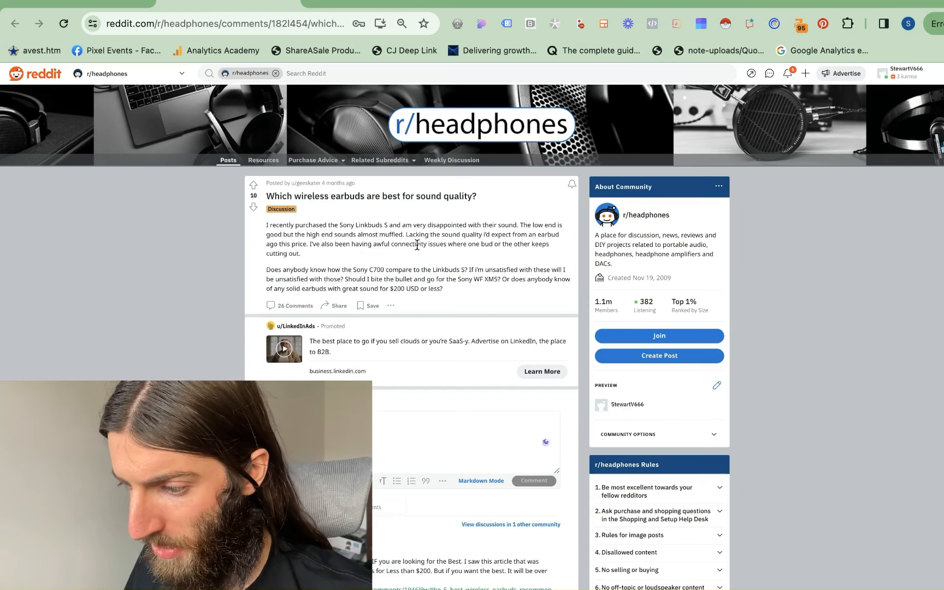
scroll("down", 3)
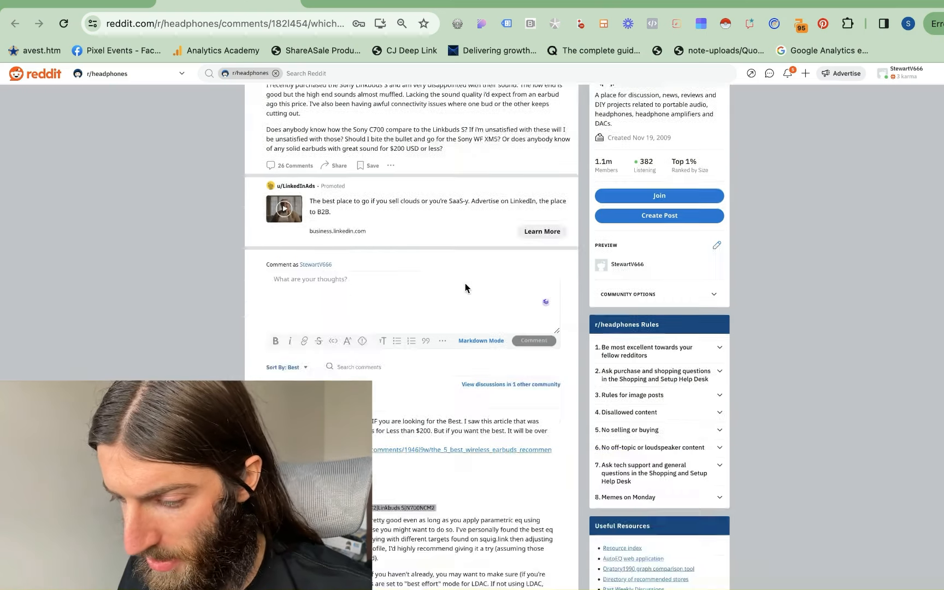
scroll("down", 3)
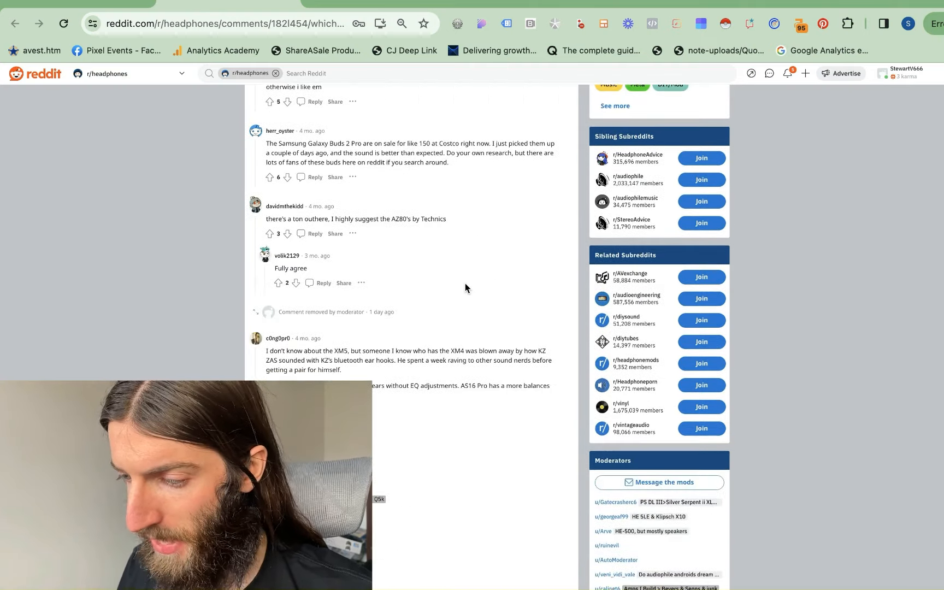
scroll("down", 3)
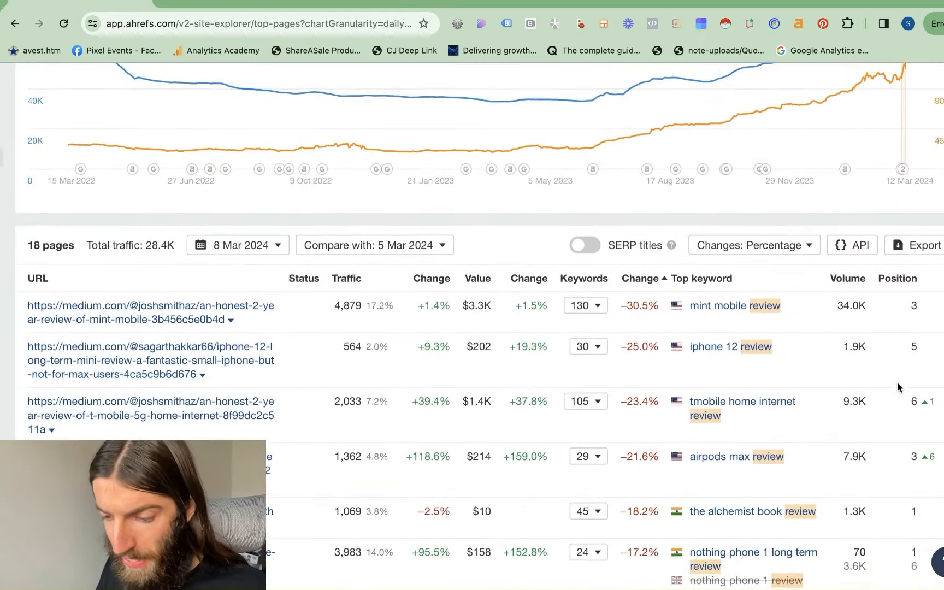
scroll("up", 3)
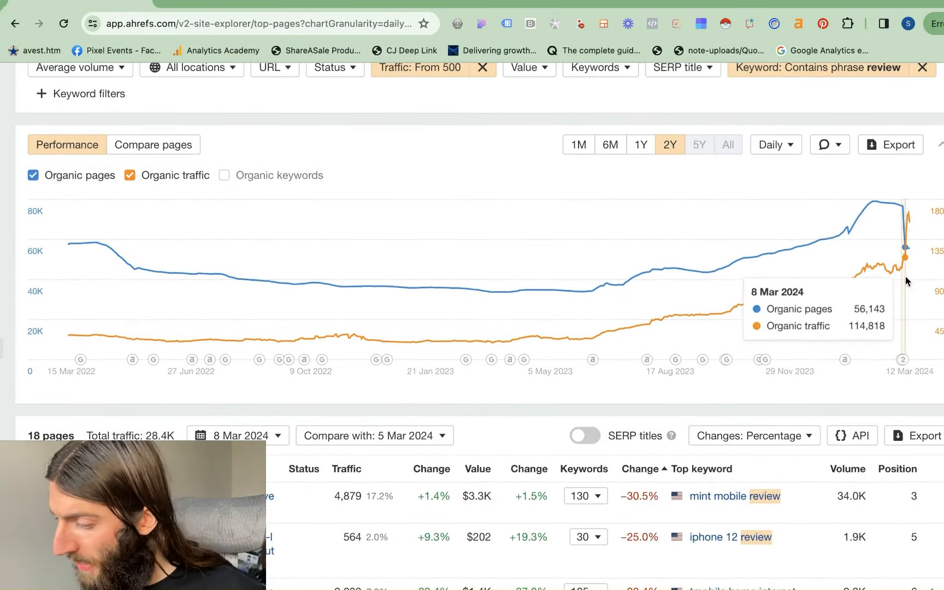
mouse_move(902, 276)
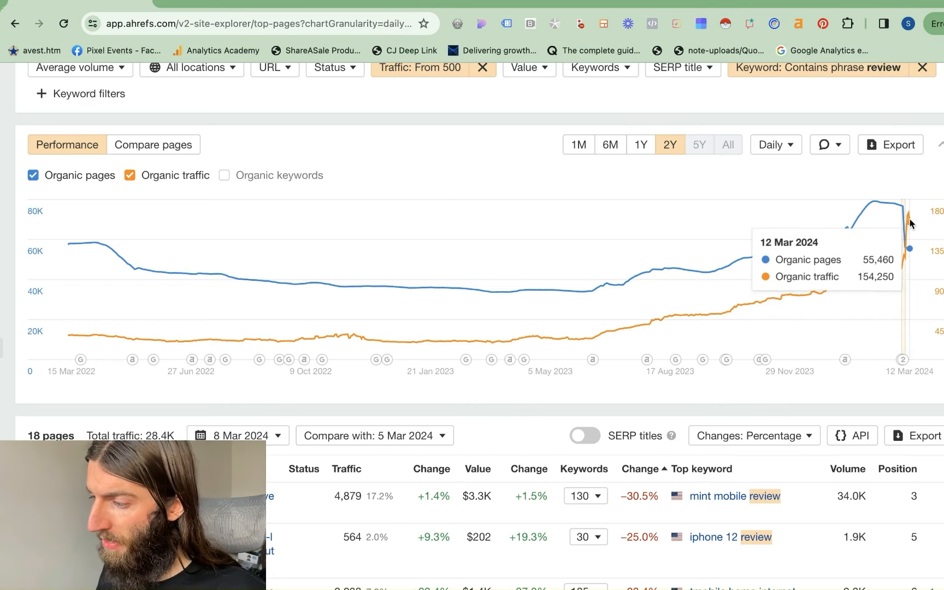
mouse_move(908, 222)
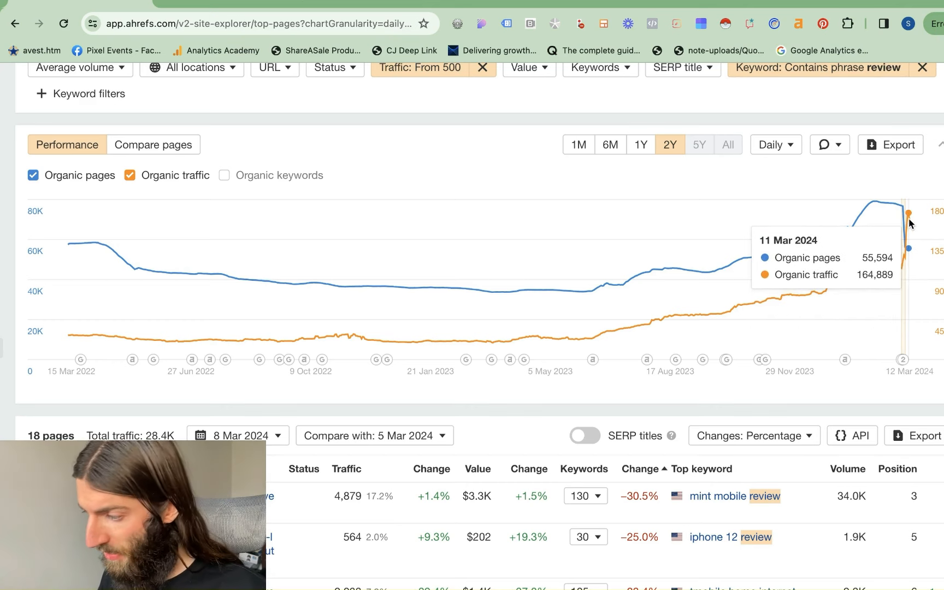
mouse_move(904, 216)
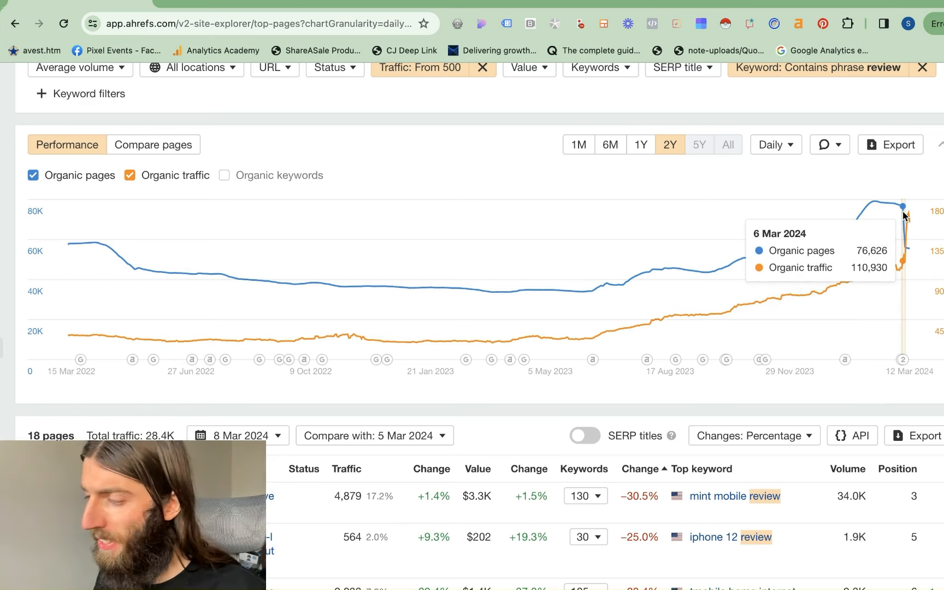
mouse_move(901, 220)
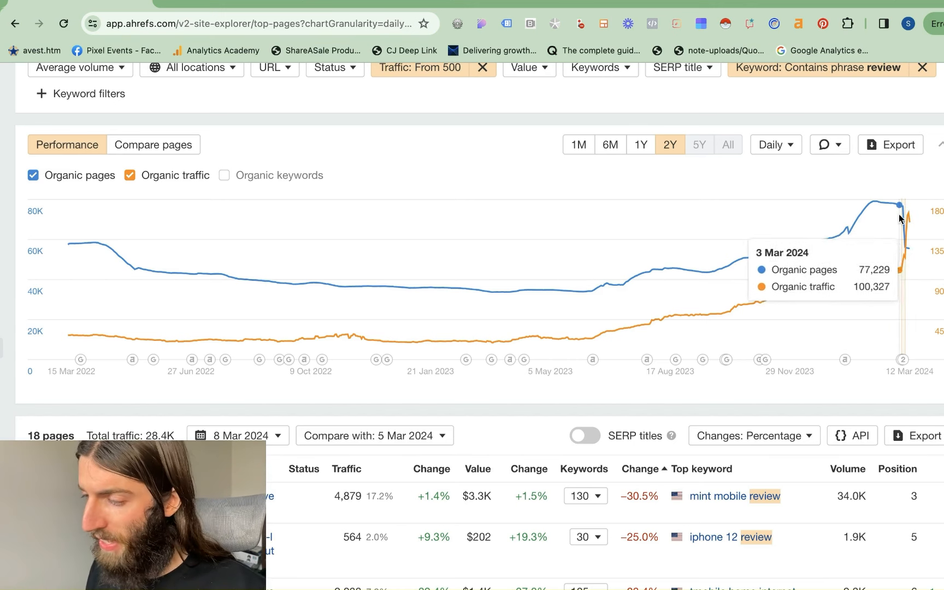
mouse_move(767, 199)
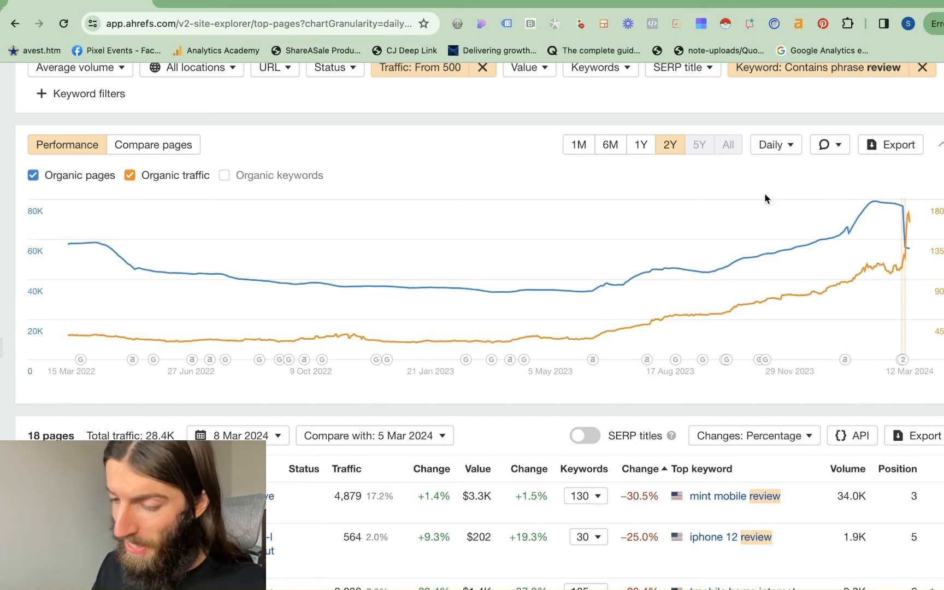
mouse_move(719, 204)
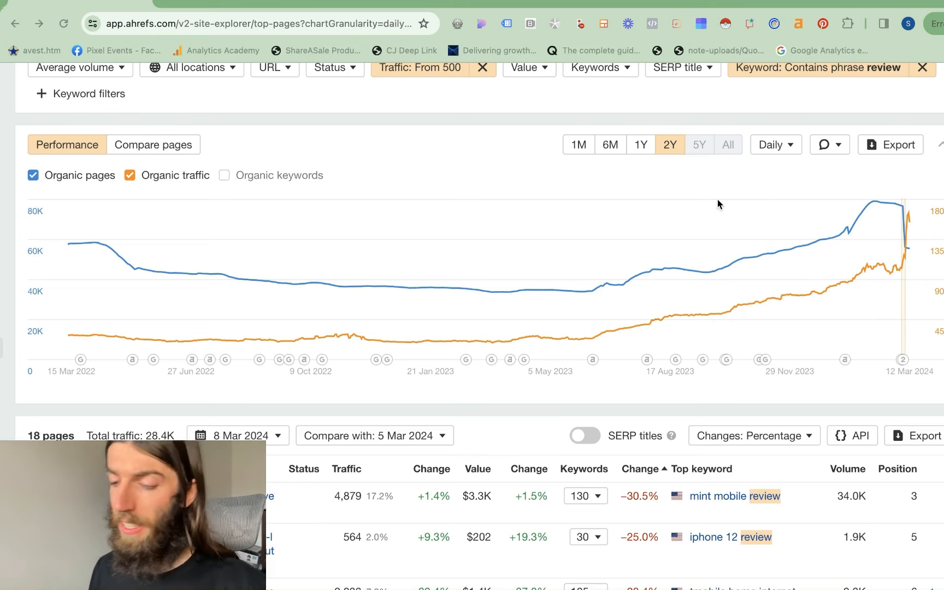